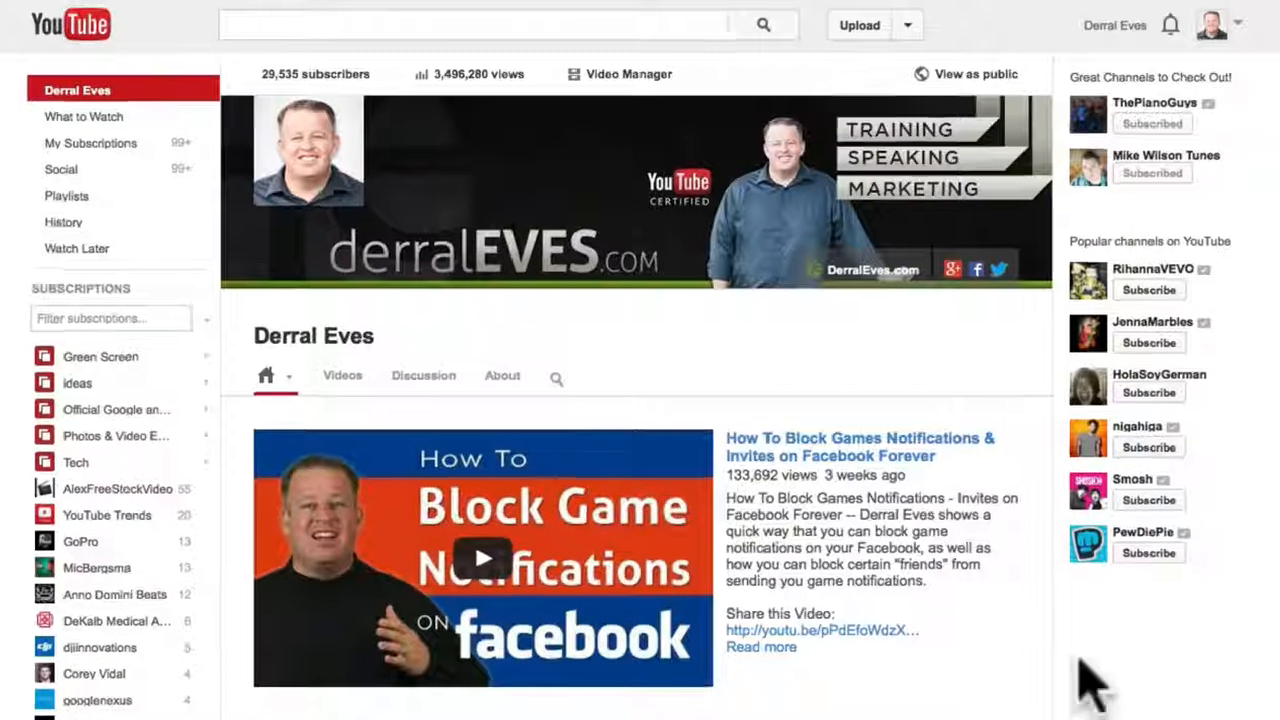
- Go to the Video Manager listing the channel's 106 uploaded videos
{"action": "left_click", "coordinate": [906, 24]}
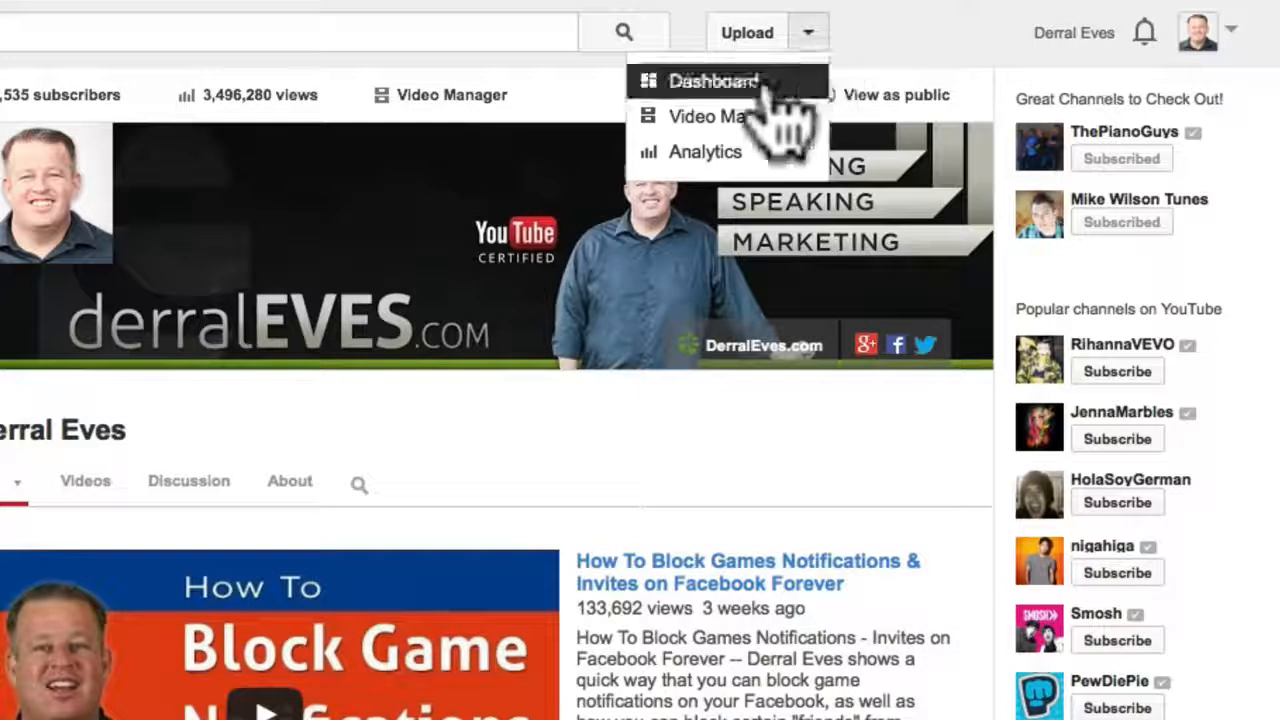
{"action": "mouse_move", "coordinate": [730, 116]}
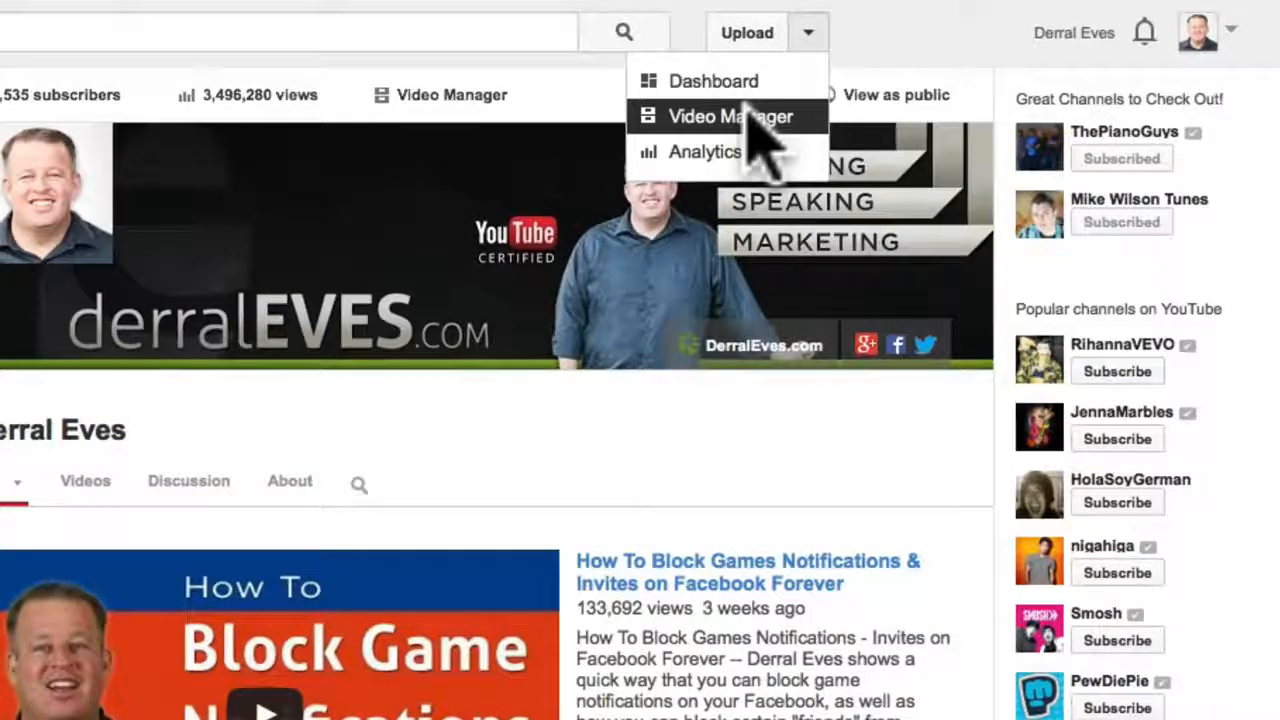
{"action": "left_click", "coordinate": [730, 116]}
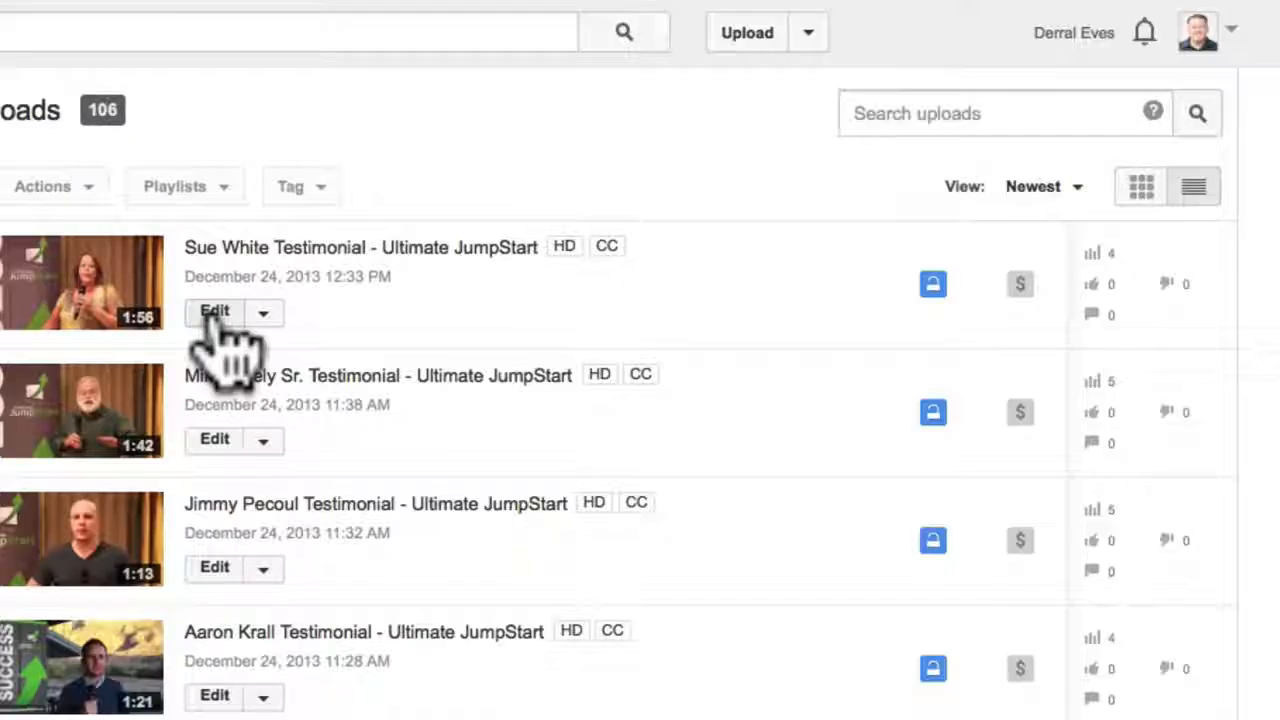
{"action": "mouse_move", "coordinate": [240, 350]}
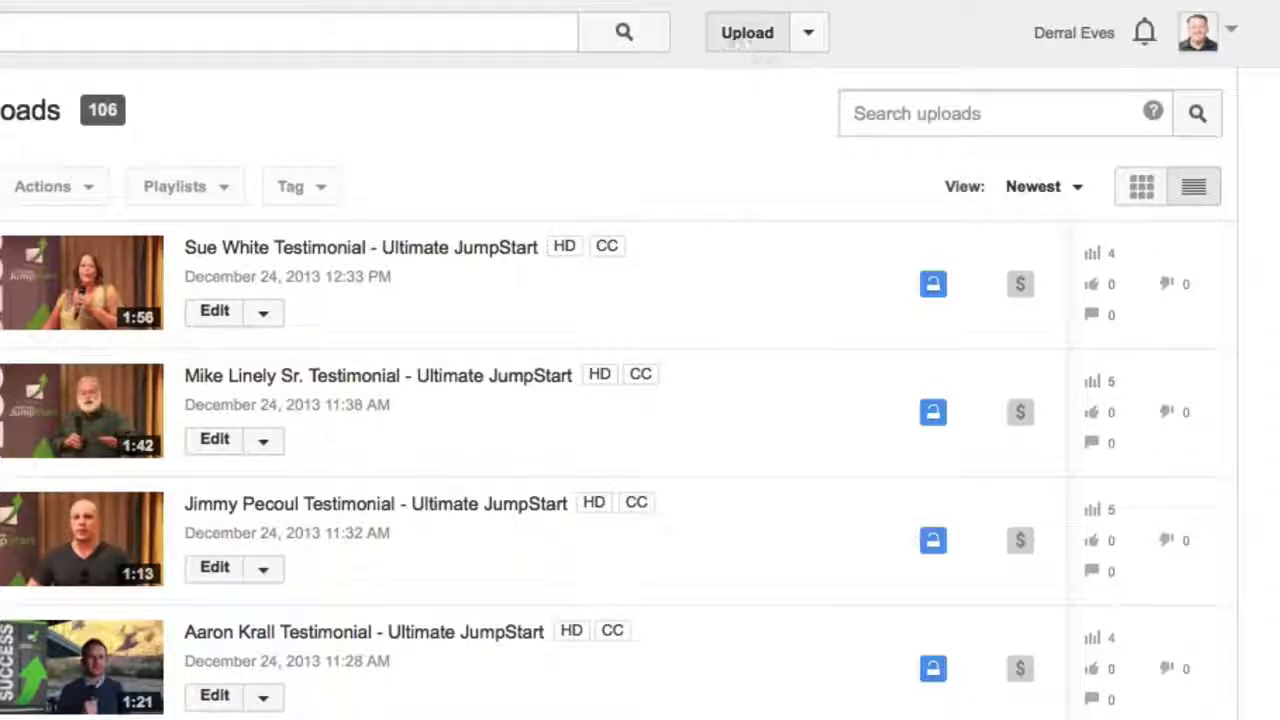
- Begin uploading MVI 8021 and bring the Basic info form's Tags field into view
{"action": "left_click", "coordinate": [748, 32]}
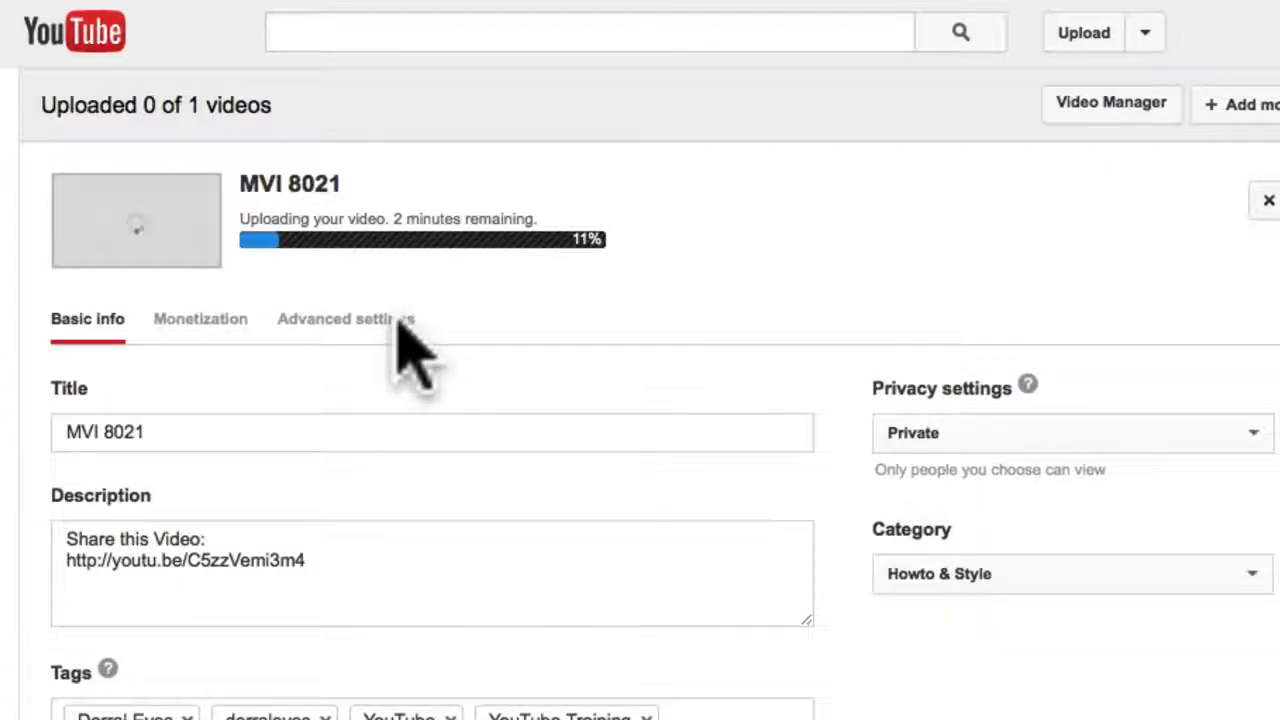
{"action": "mouse_move", "coordinate": [480, 430]}
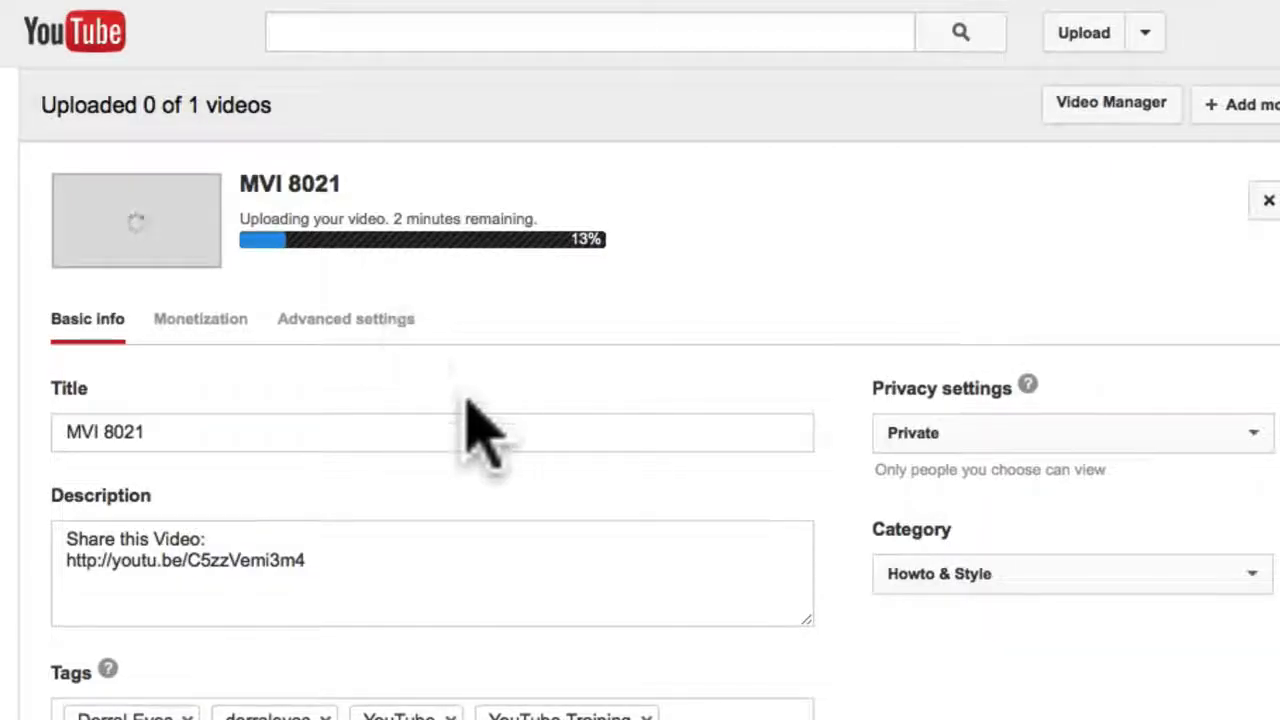
{"action": "mouse_move", "coordinate": [300, 440]}
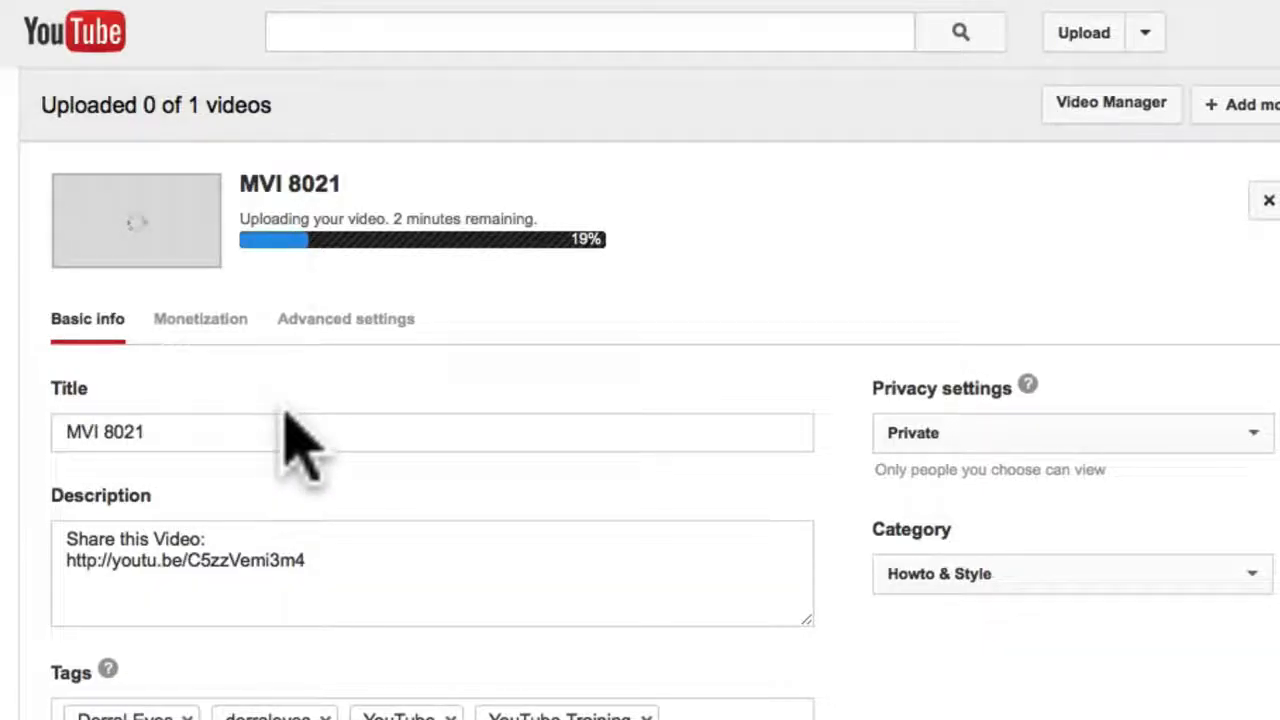
{"action": "mouse_move", "coordinate": [330, 490]}
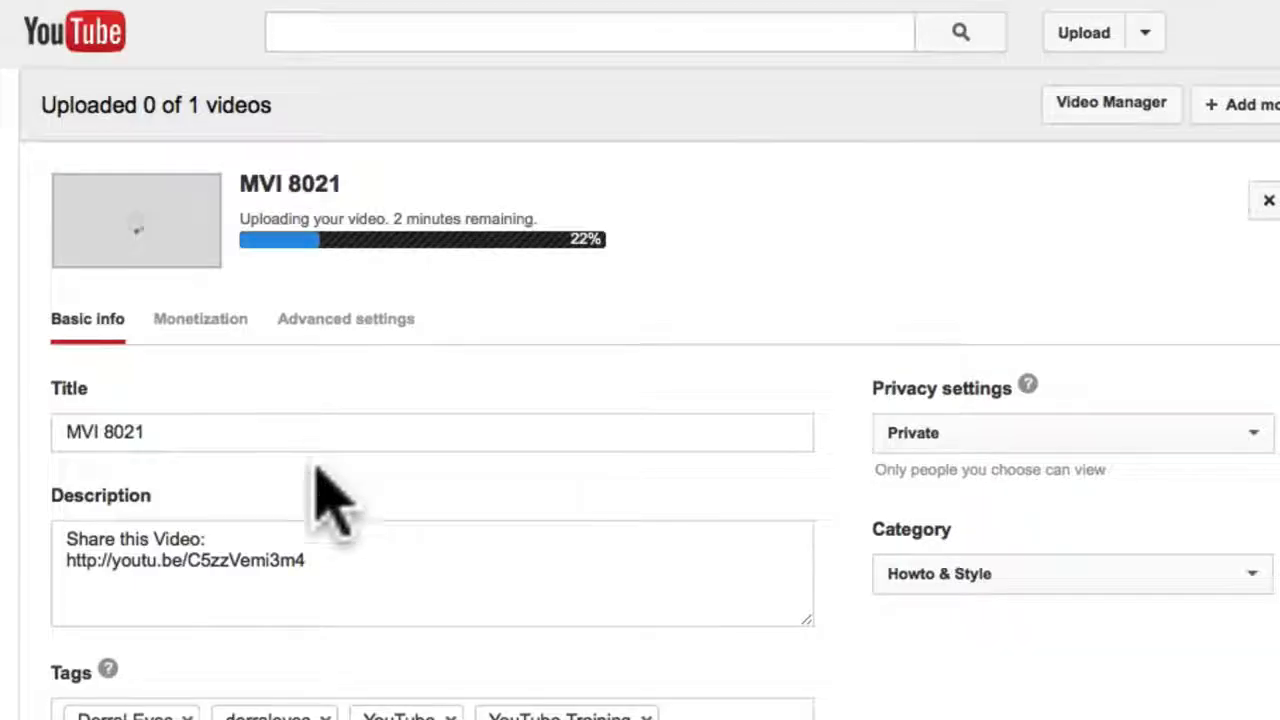
{"action": "scroll", "scroll_direction": "down", "scroll_amount": 3}
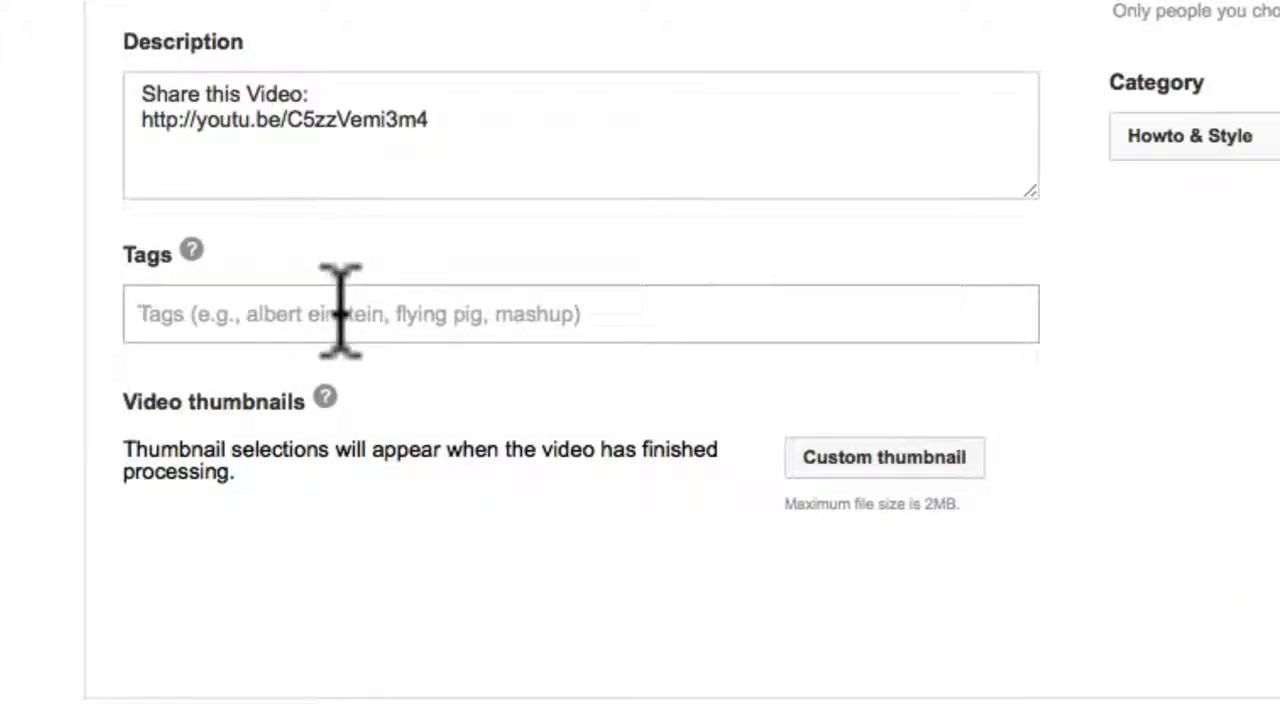
- Add the tags 'Google (Organization)' from suggestions and a plain 'Google'
{"action": "scroll", "scroll_direction": "up", "scroll_amount": 3}
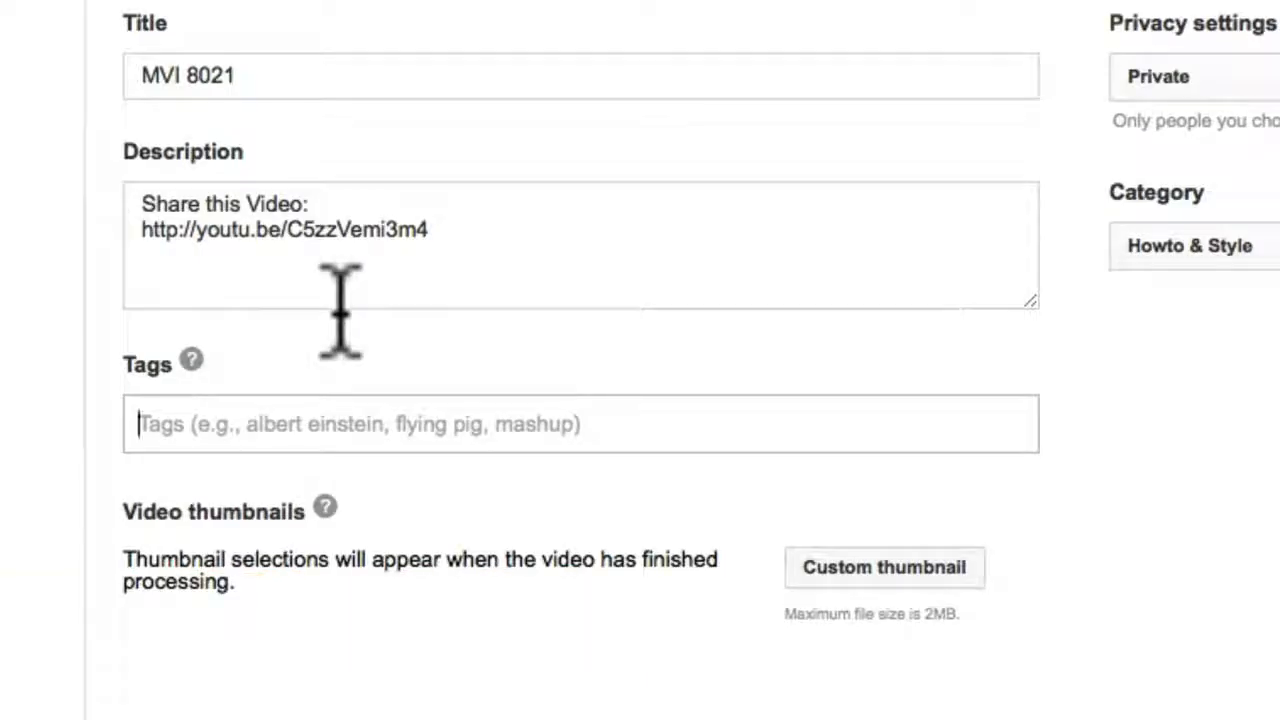
{"action": "mouse_move", "coordinate": [350, 350]}
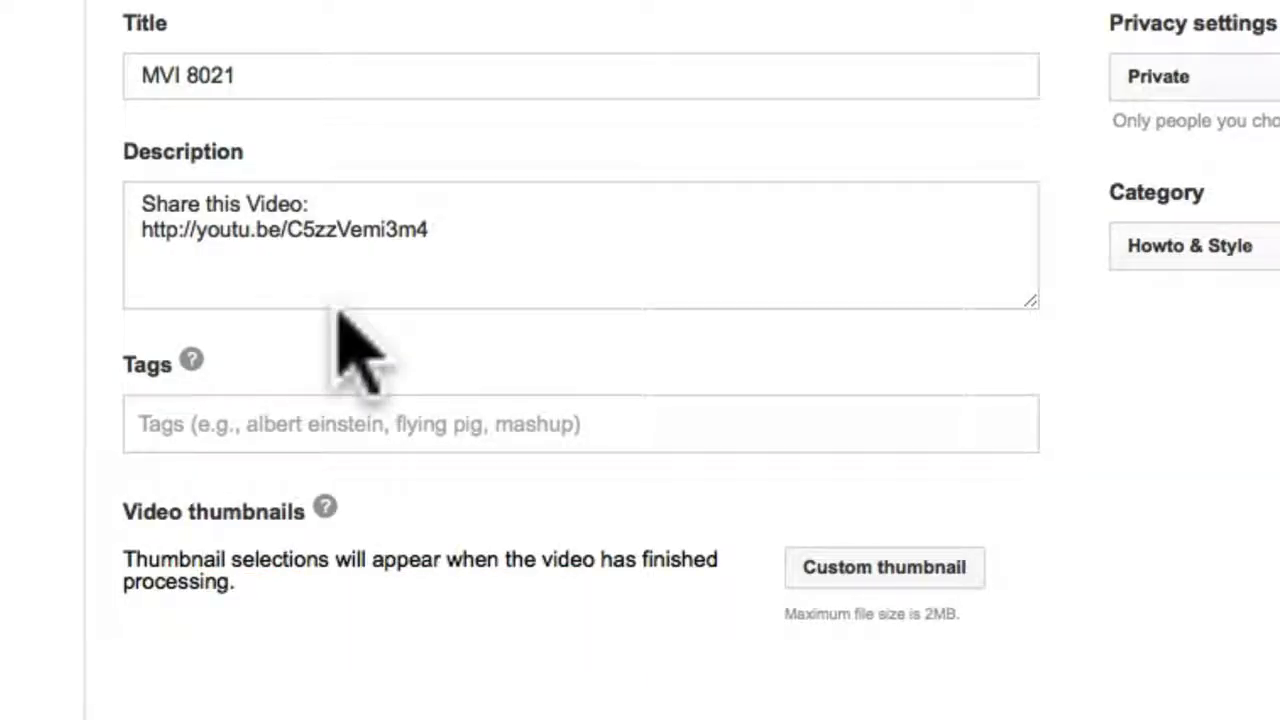
{"action": "type", "text": "Google"}
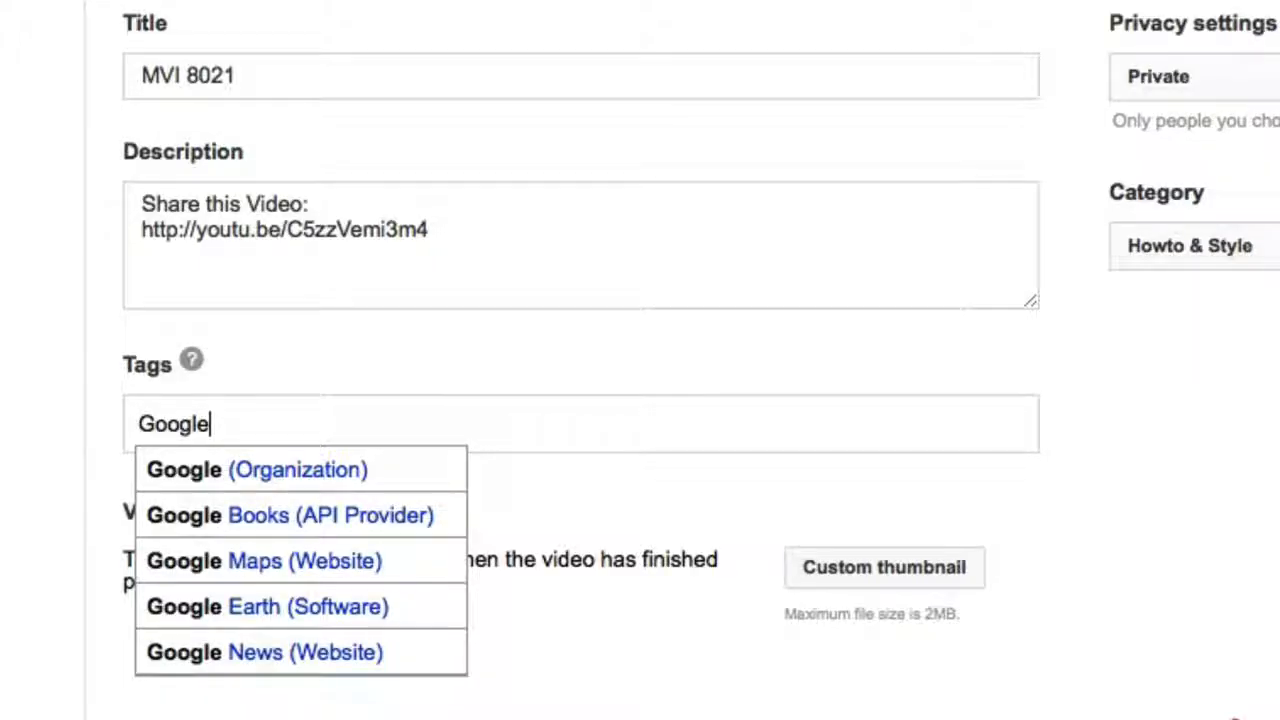
{"action": "mouse_move", "coordinate": [356, 370]}
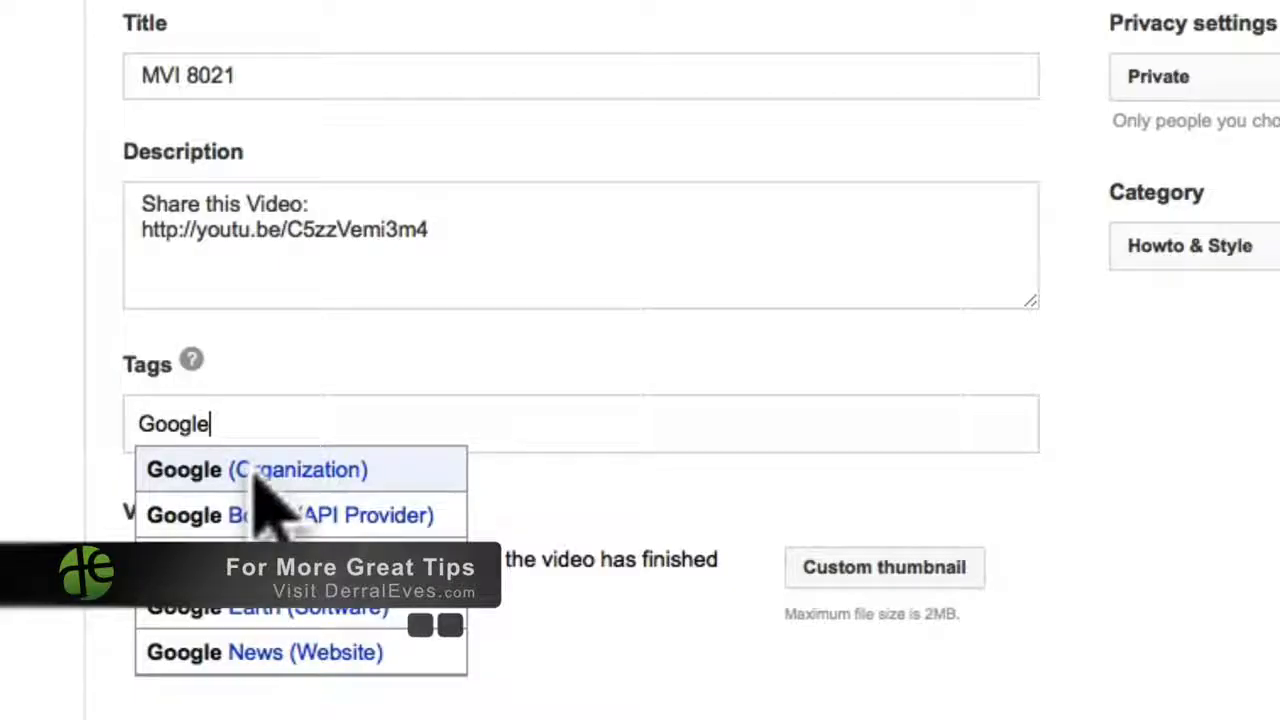
{"action": "left_click", "coordinate": [256, 468]}
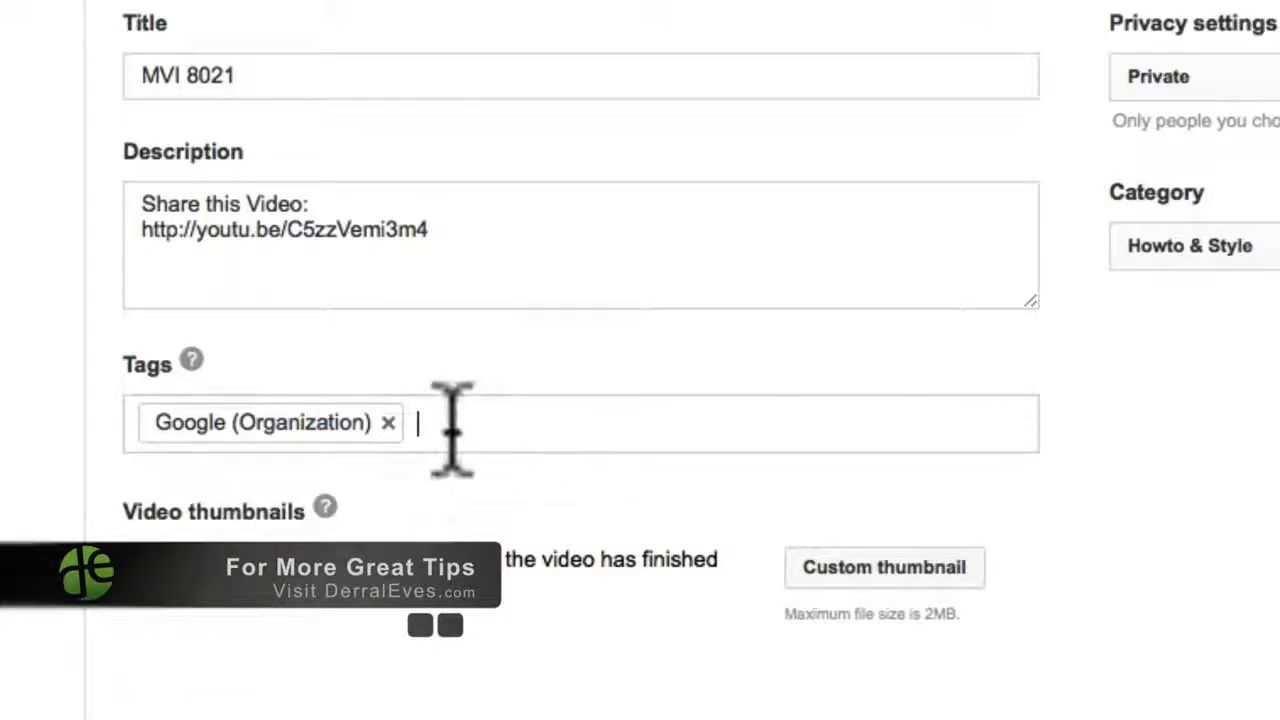
{"action": "type", "text": "Google"}
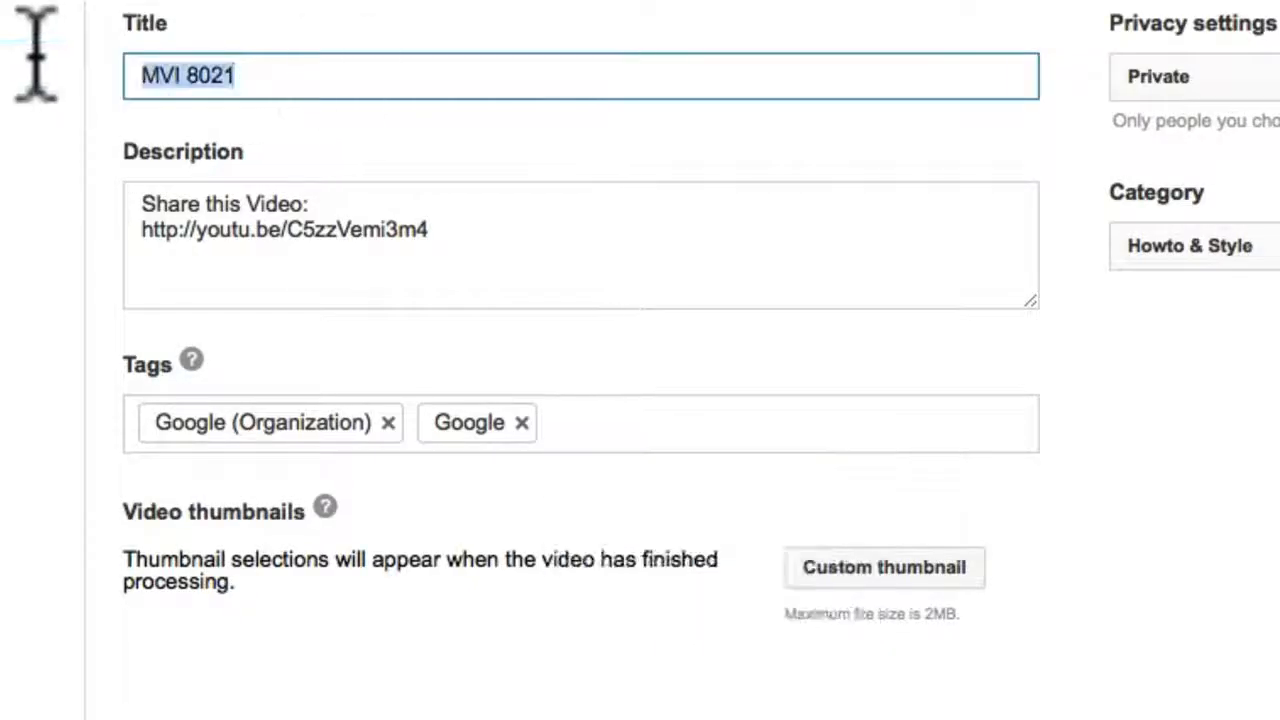
- Complete the title as 'Google Penguin 2.1 Update' and select it for reuse
{"action": "type", "text": "Google"}
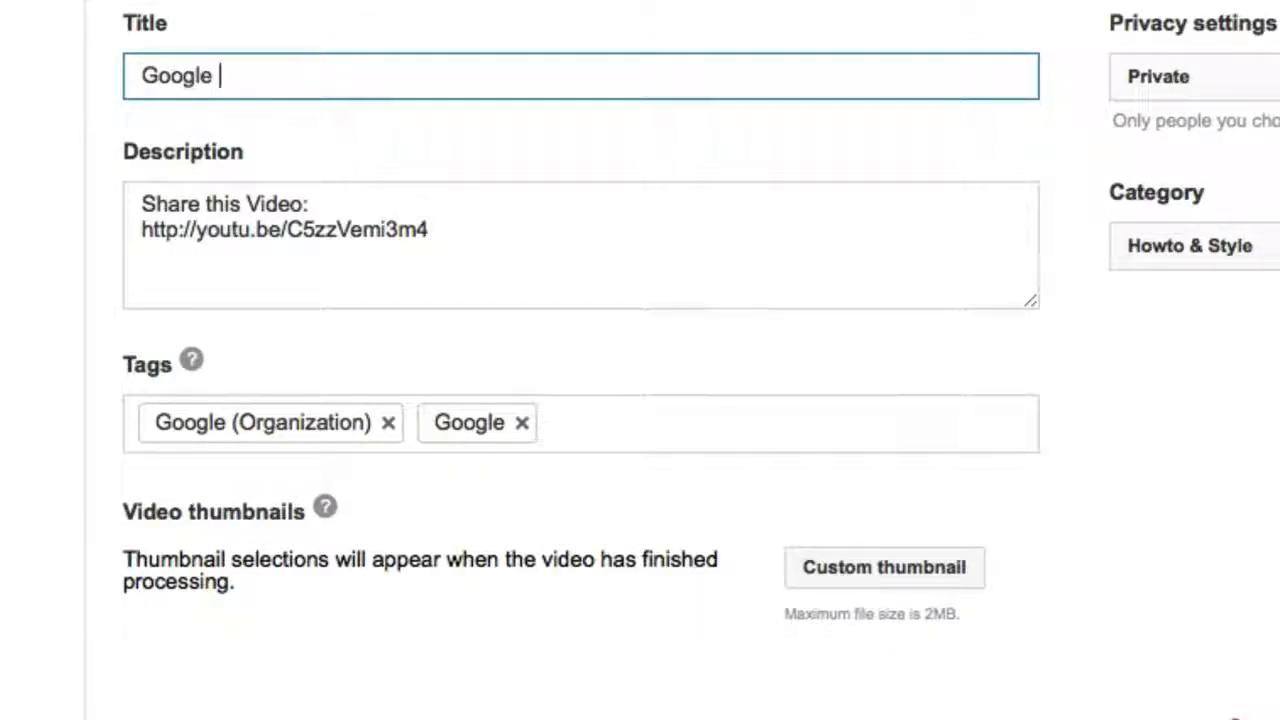
{"action": "type", "text": "Penguin"}
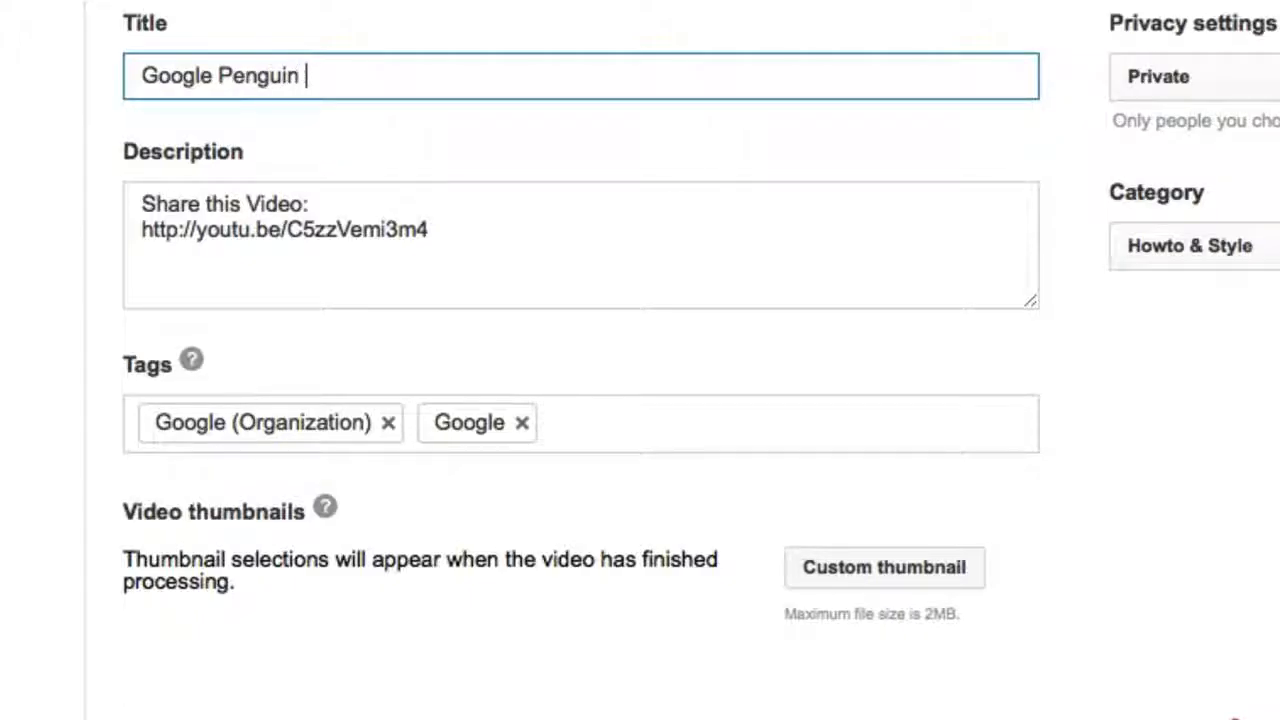
{"action": "type", "text": "2.1 U"}
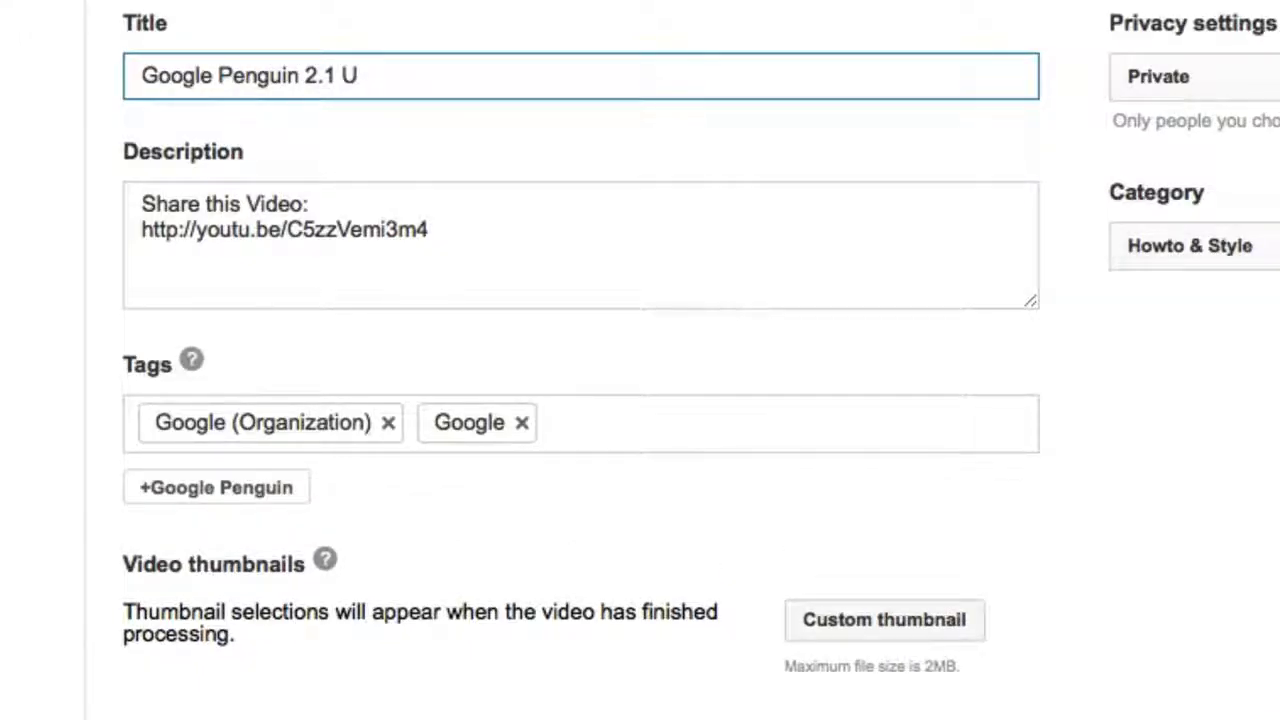
{"action": "type", "text": "pdate"}
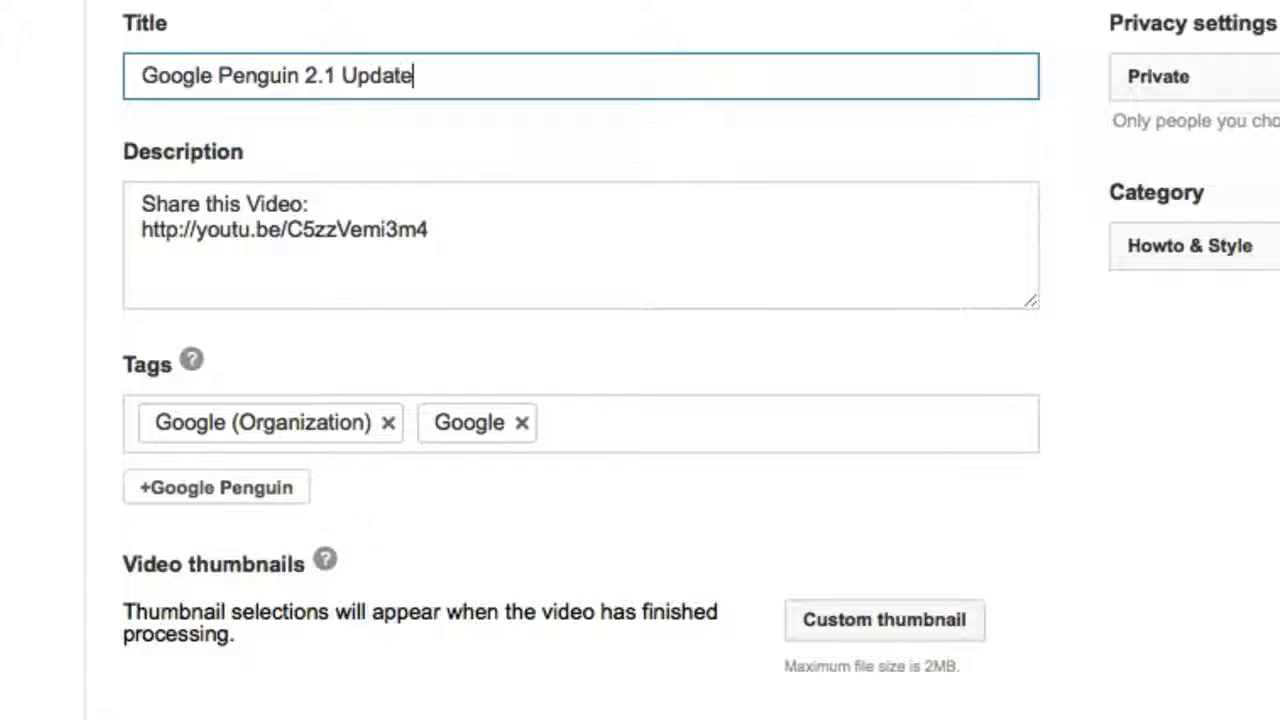
{"action": "double_click", "coordinate": [376, 76]}
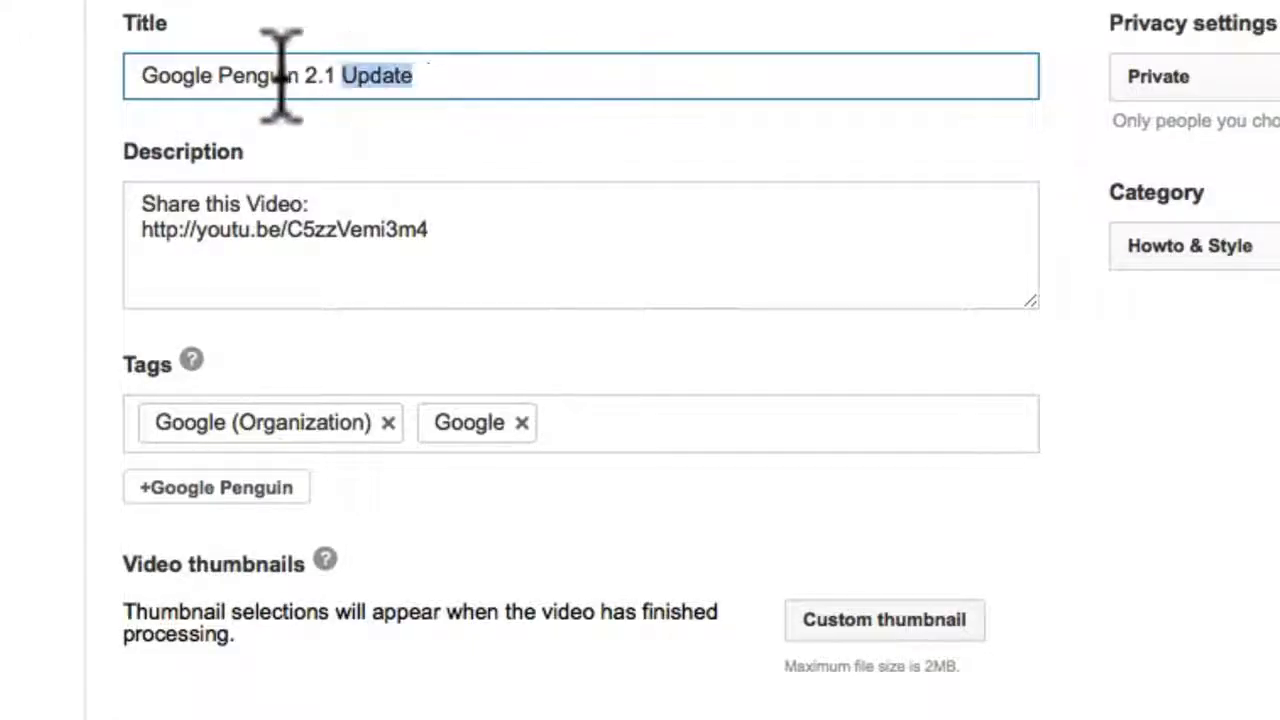
{"action": "mouse_move", "coordinate": [620, 422]}
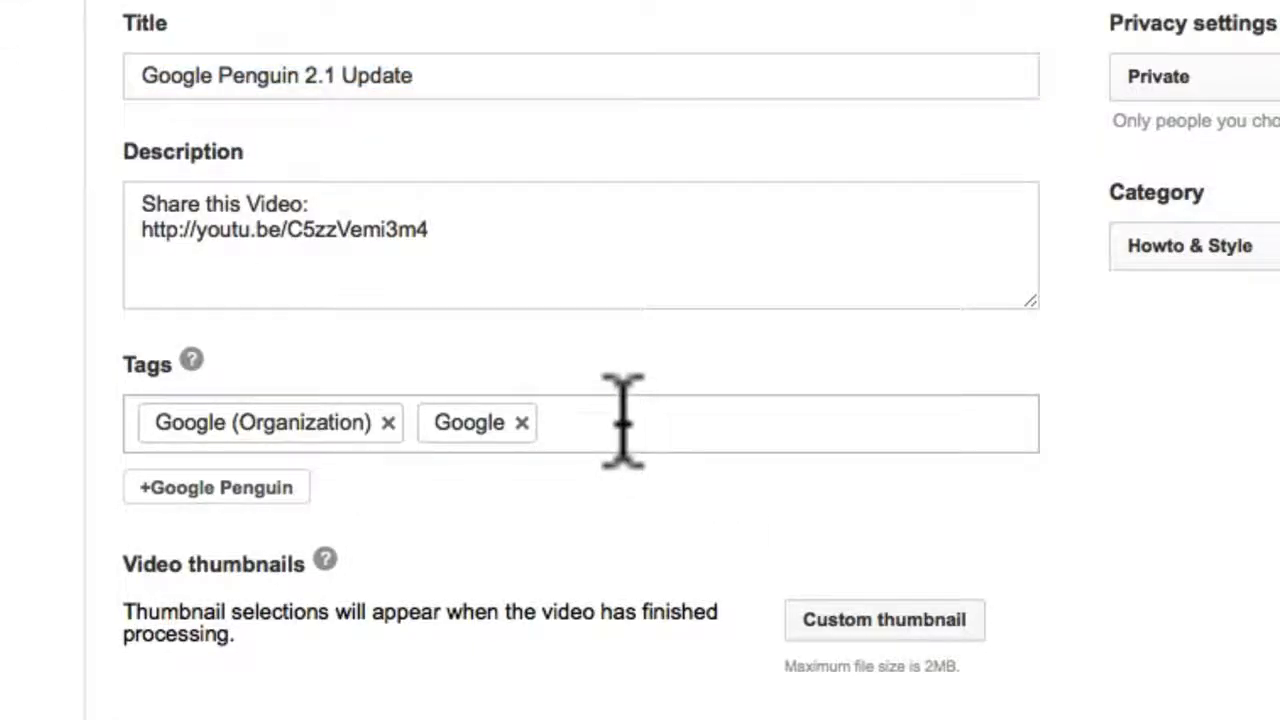
- Paste 'Google Penguin 2.1 Update' into Tags as a third tag
{"action": "left_click", "coordinate": [216, 488]}
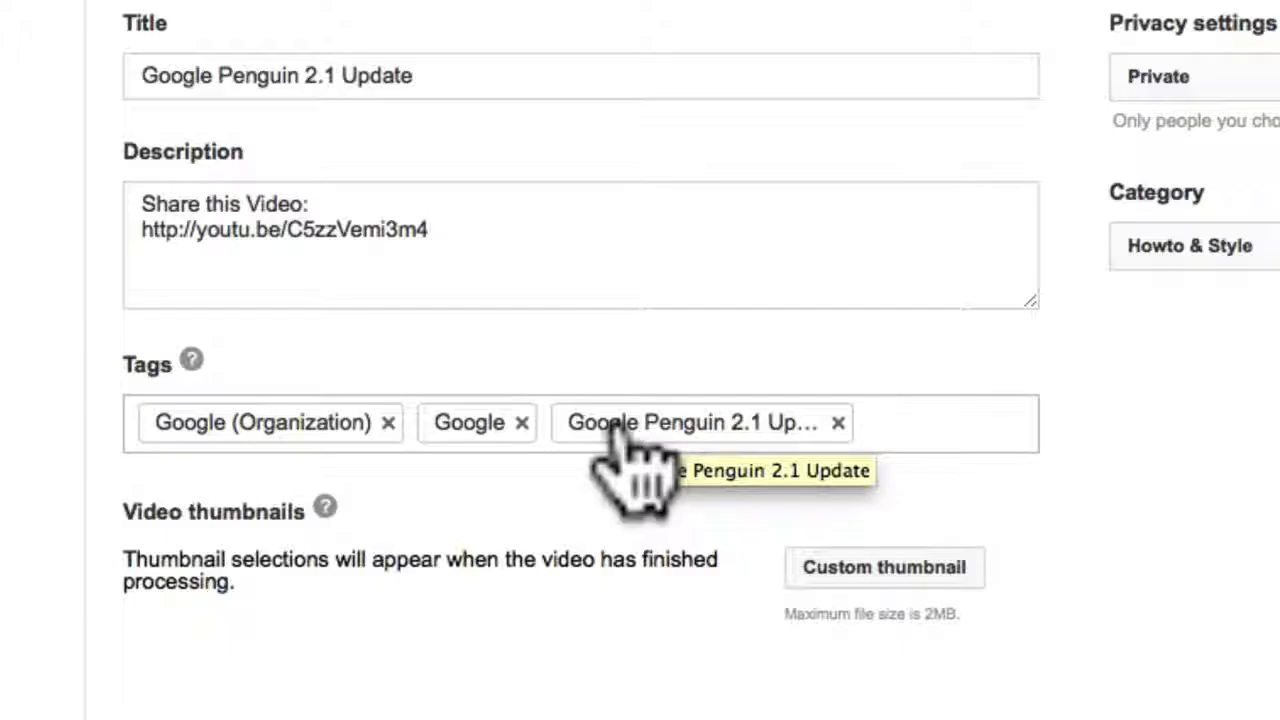
{"action": "mouse_move", "coordinate": [636, 476]}
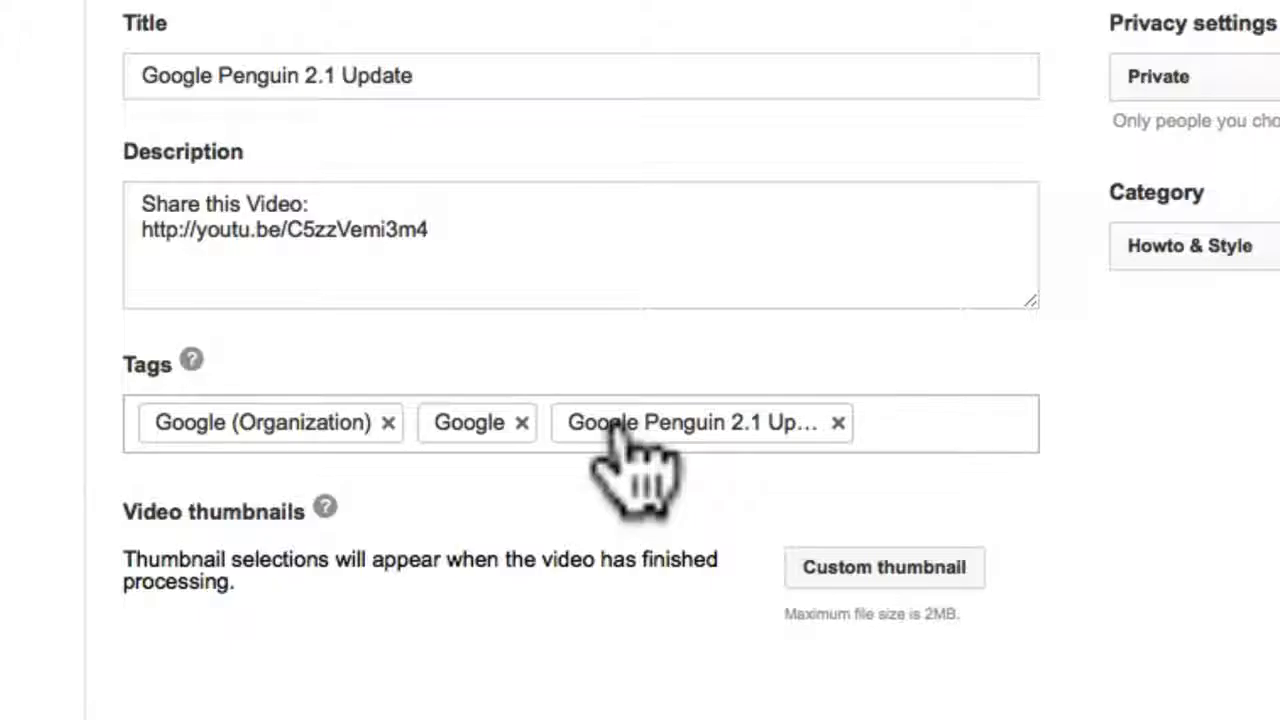
{"action": "mouse_move", "coordinate": [636, 464]}
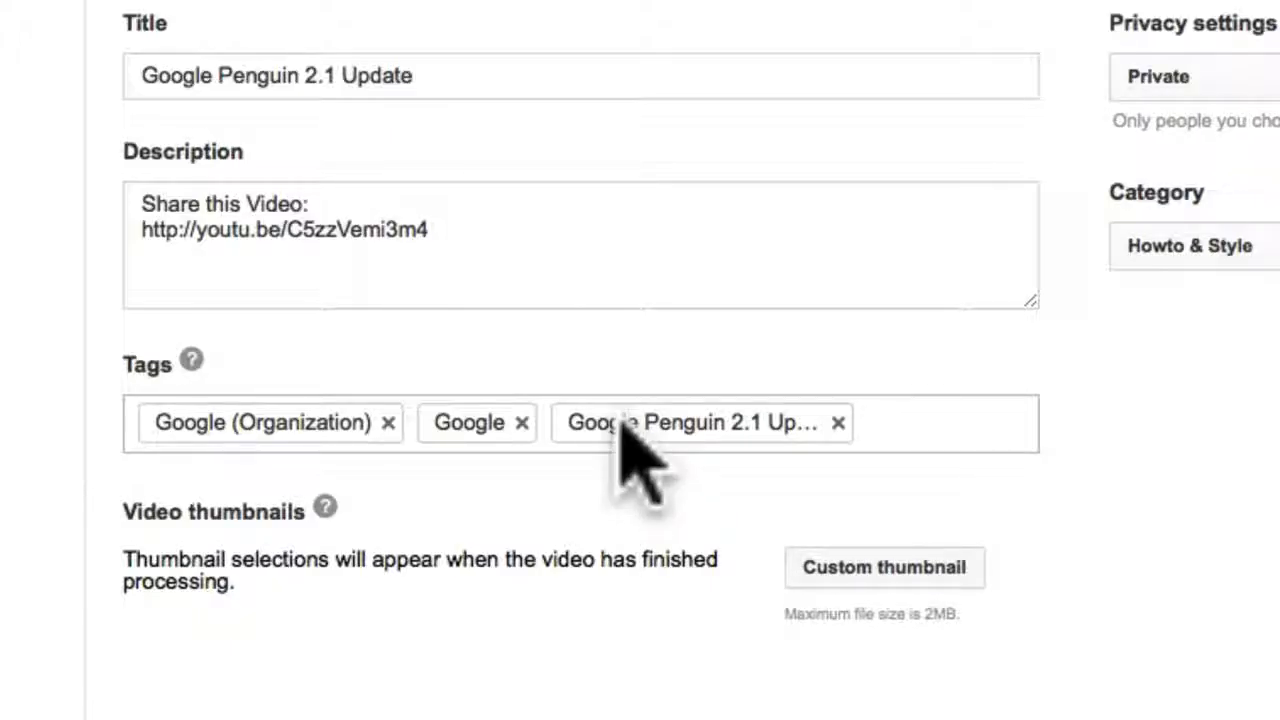
{"action": "left_click", "coordinate": [940, 428]}
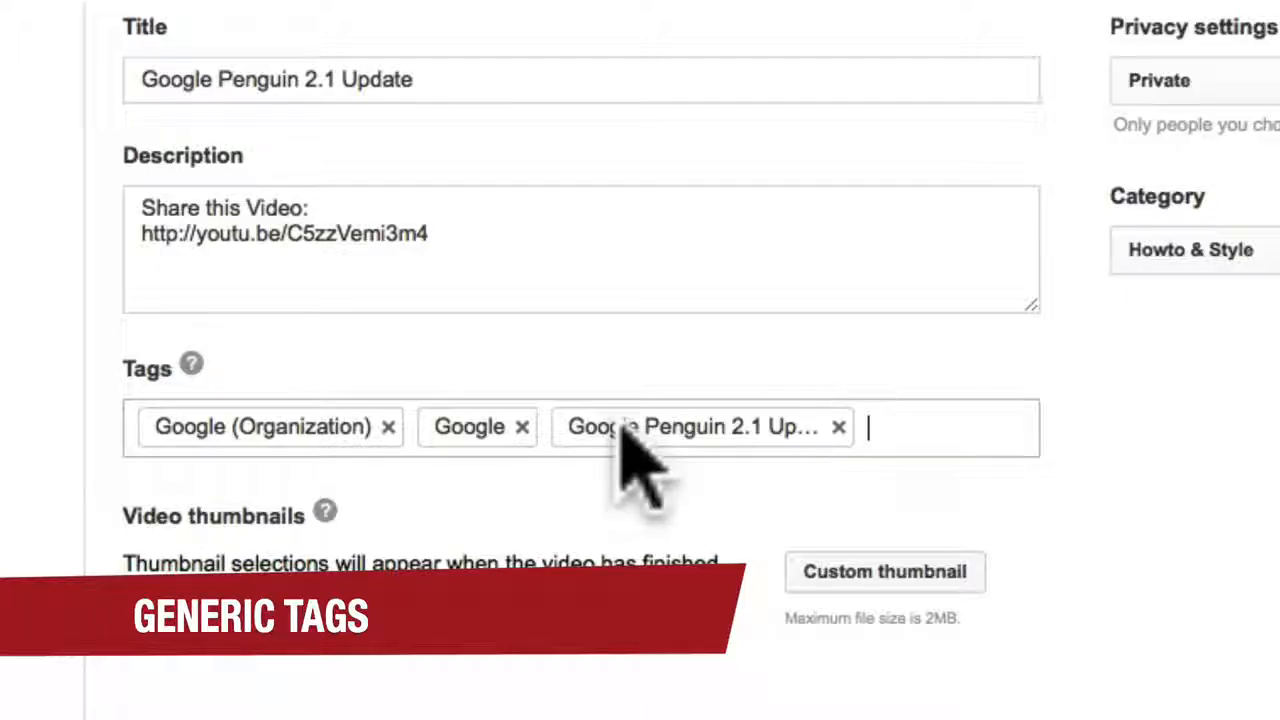
- Add the generic tags 'How to' and 'Tutorial'
{"action": "type", "text": "How"}
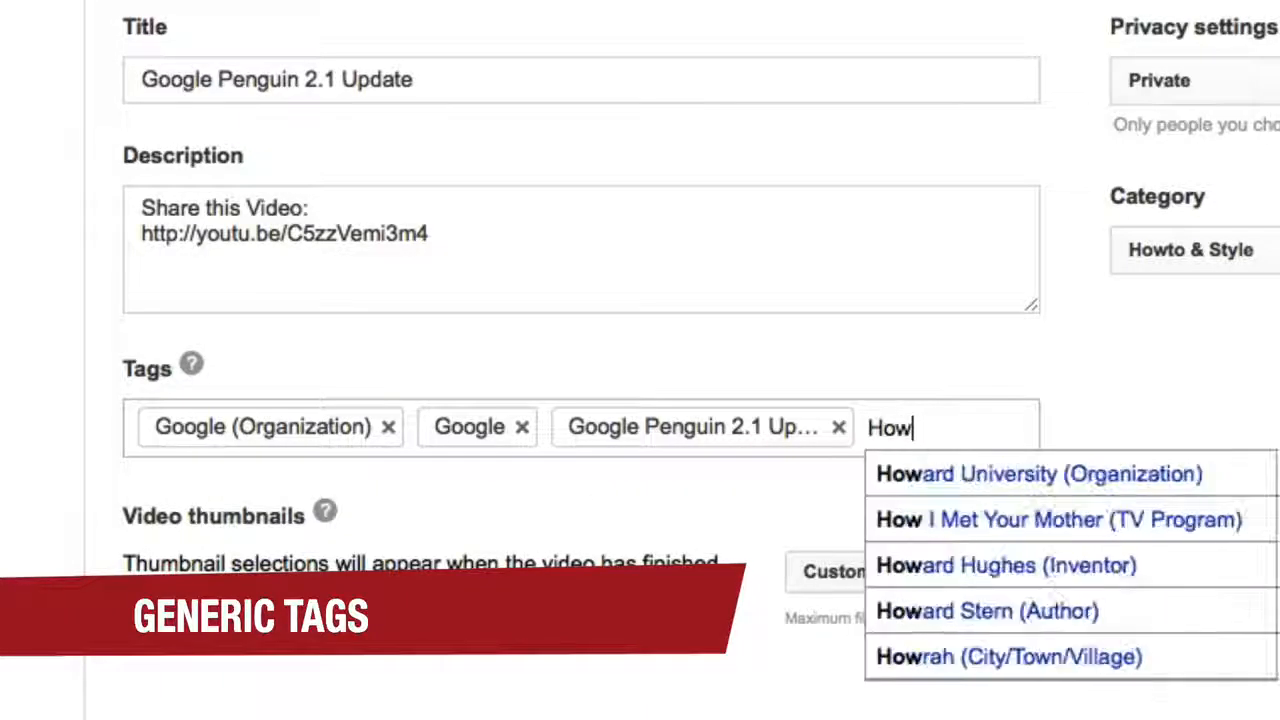
{"action": "type", "text": "to"}
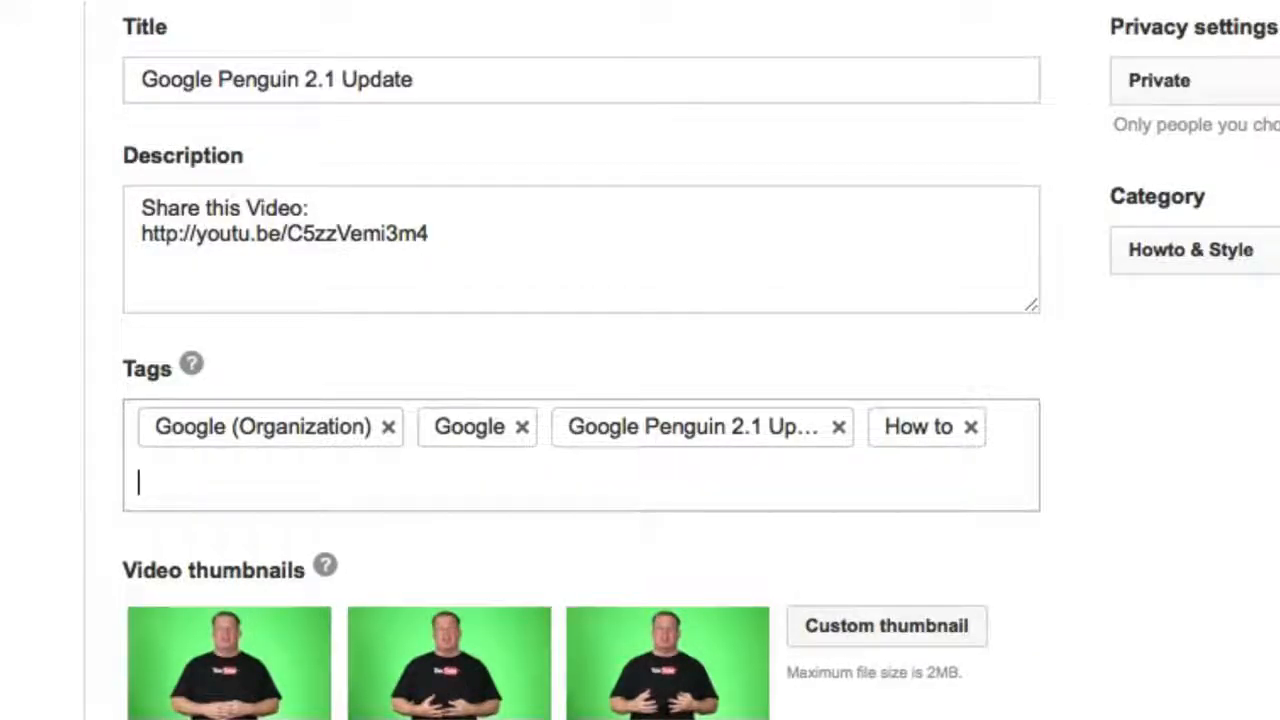
{"action": "type", "text": "Tut"}
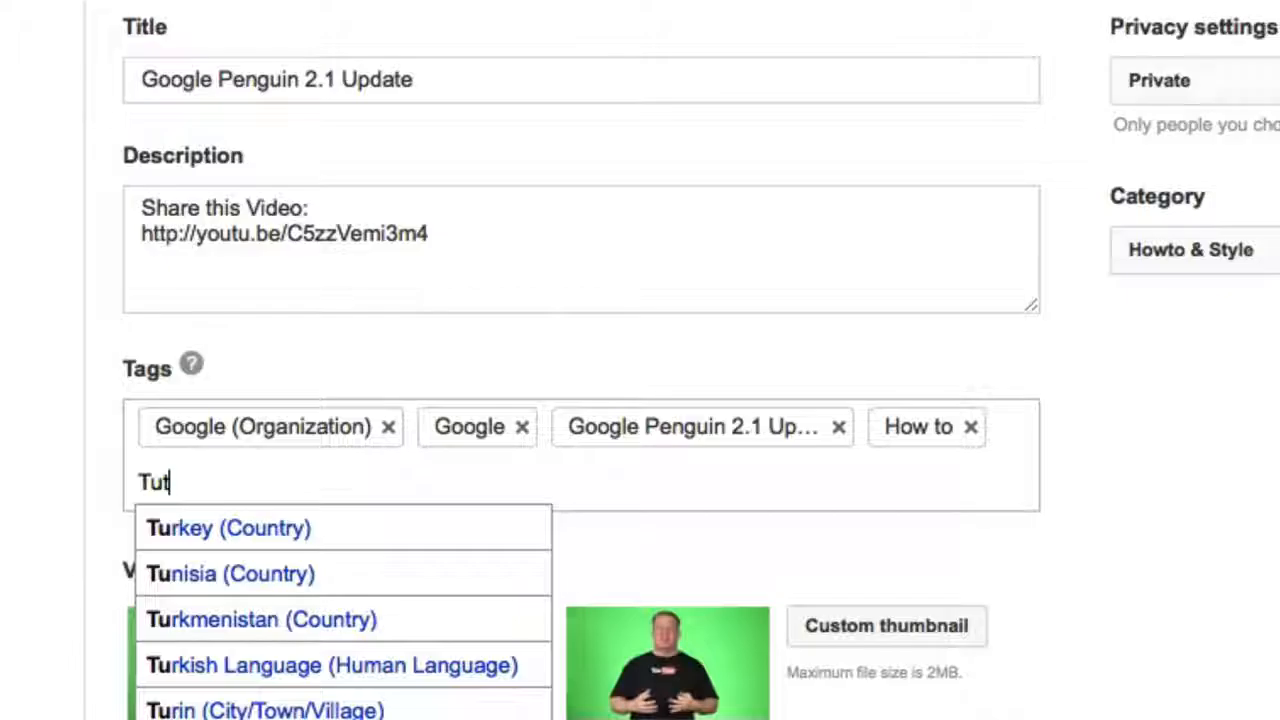
{"action": "type", "text": "orial"}
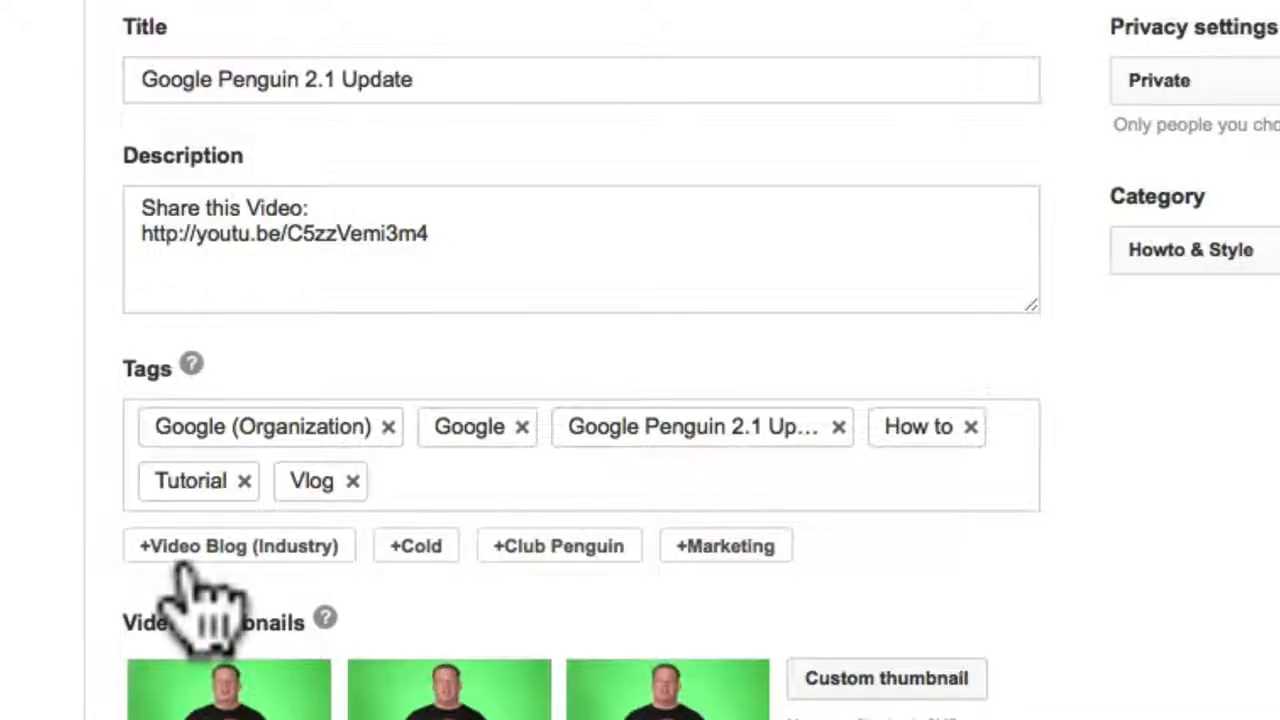
{"action": "mouse_move", "coordinate": [160, 590]}
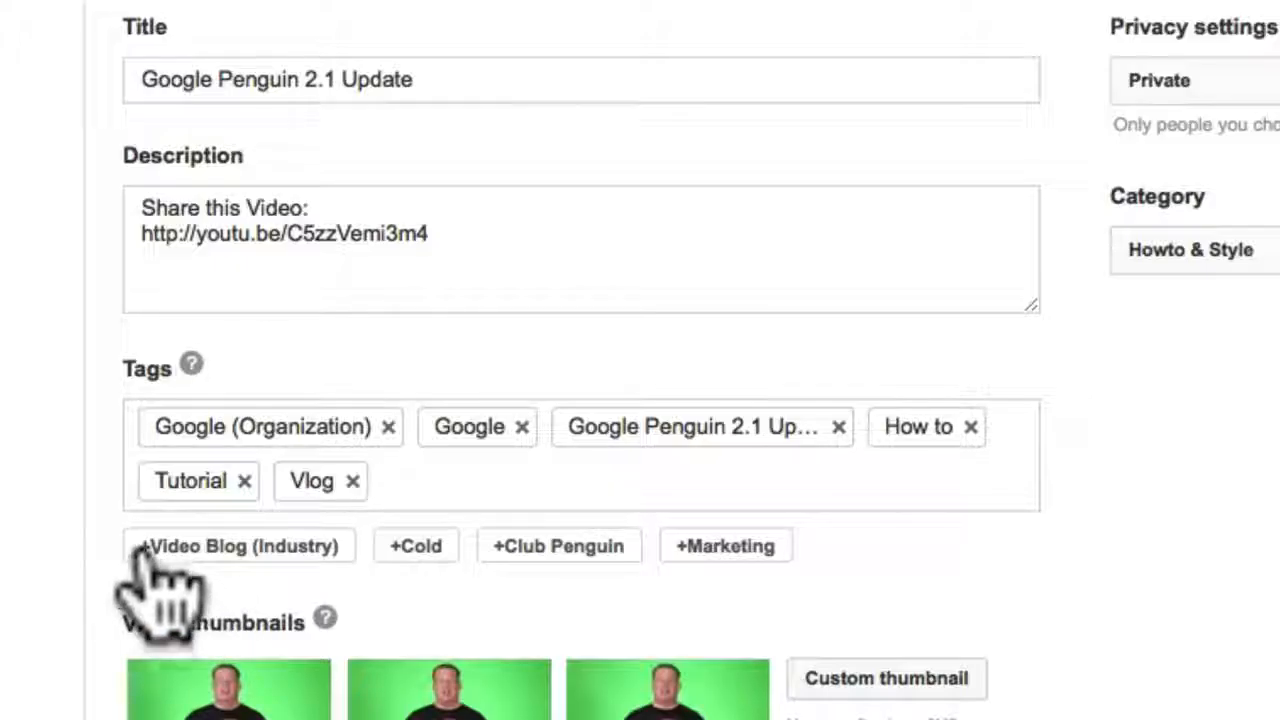
- Add 'Video Blog (Industry)' and 'Marketing' from suggestions, then the tag 'Search engine'
{"action": "left_click", "coordinate": [240, 544]}
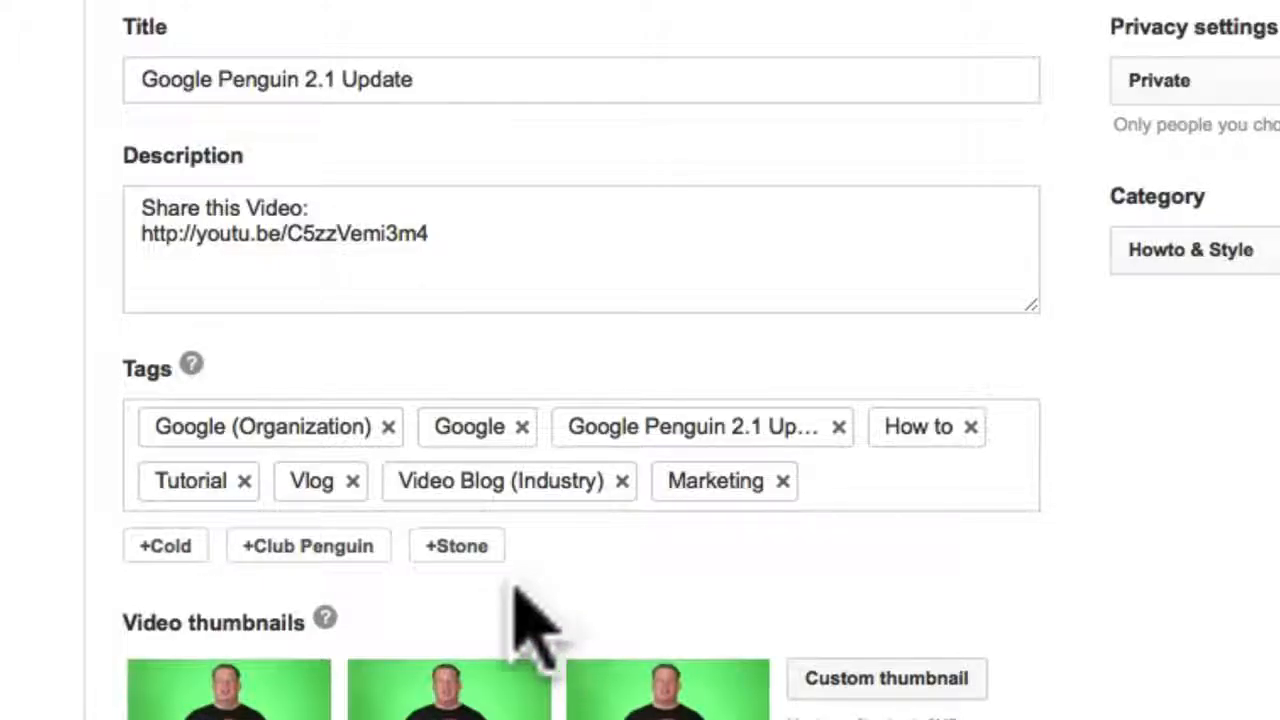
{"action": "mouse_move", "coordinate": [308, 600]}
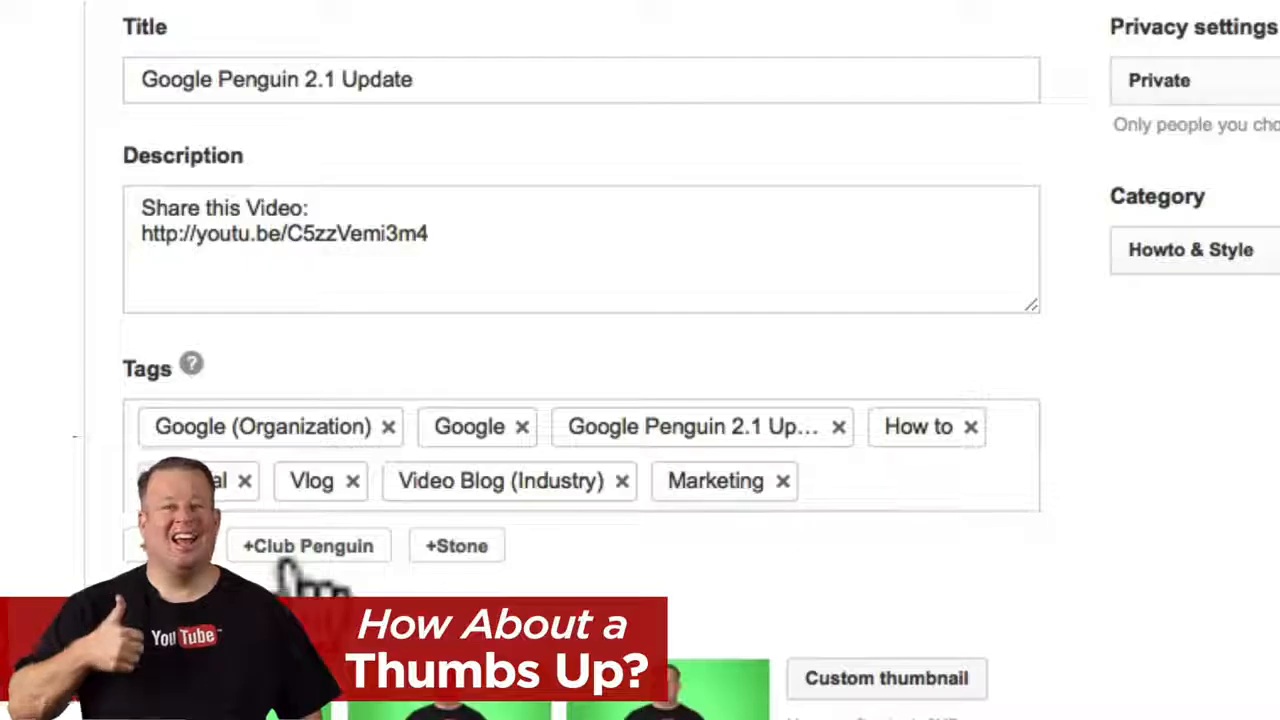
{"action": "type", "text": "Sea"}
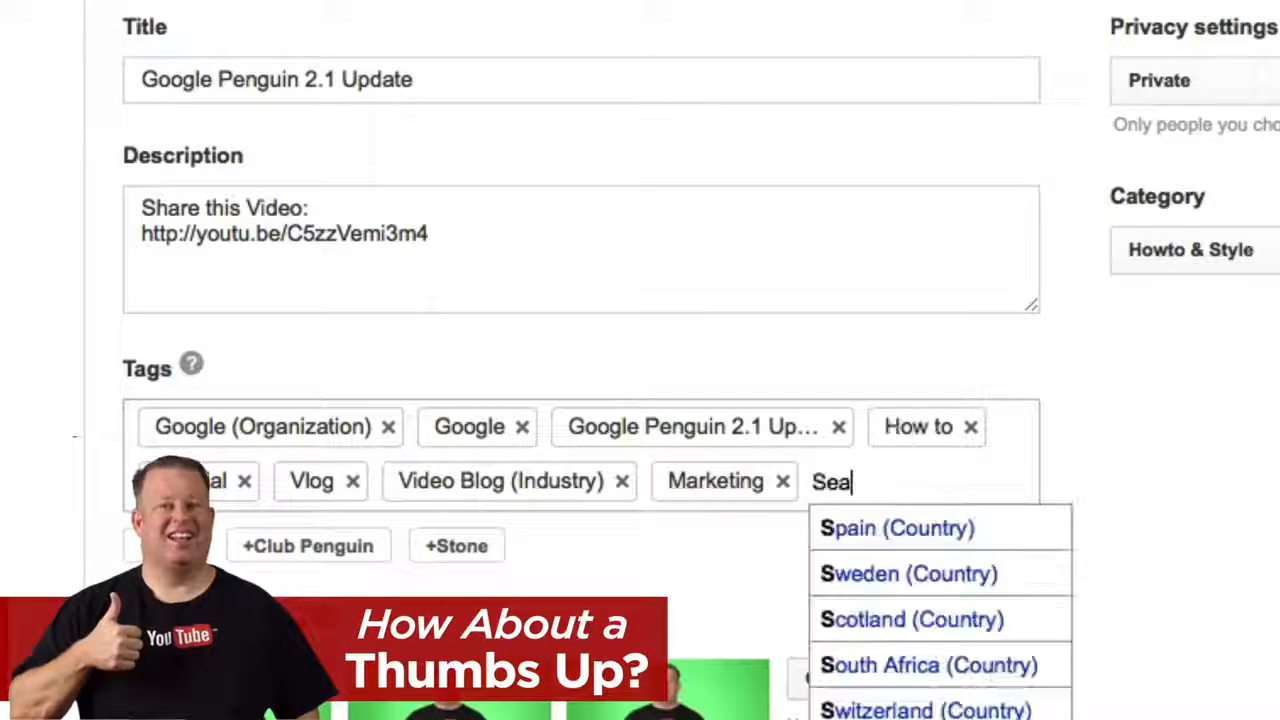
{"action": "type", "text": "rch"}
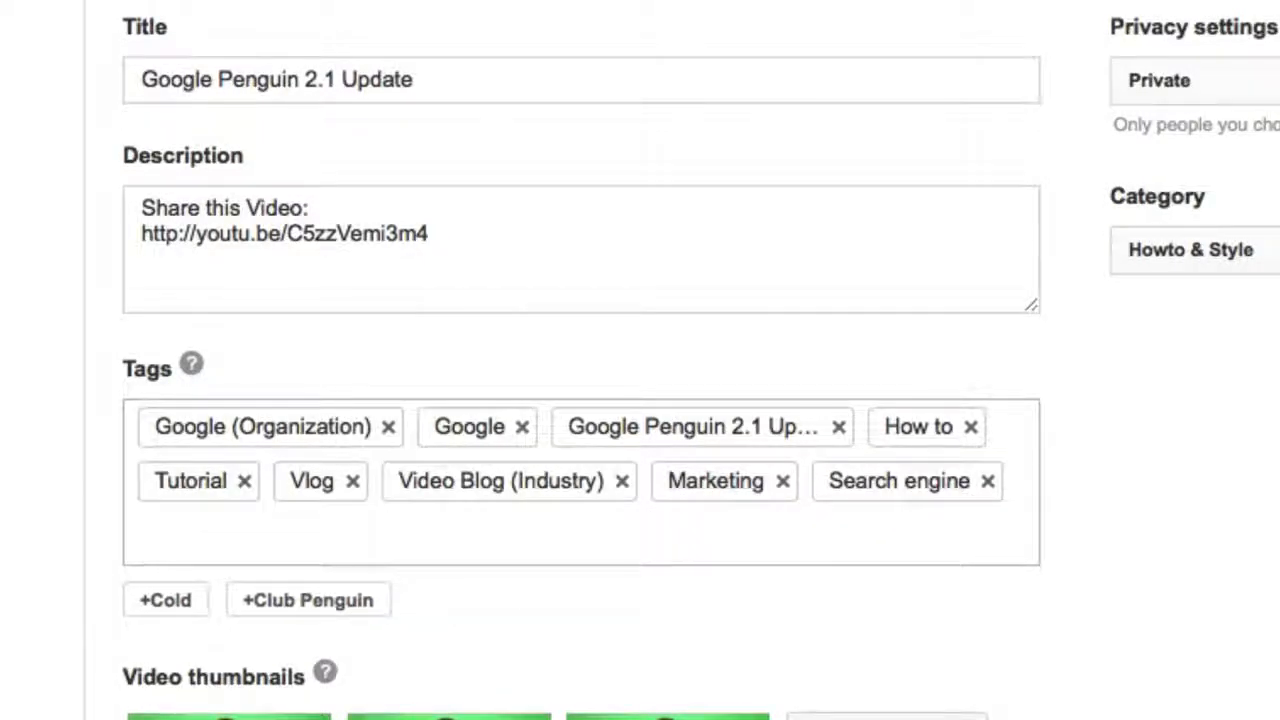
- Add the 'Search Engine Optimization (Industry)' tag, bringing the list to eleven tags
{"action": "type", "text": "Search"}
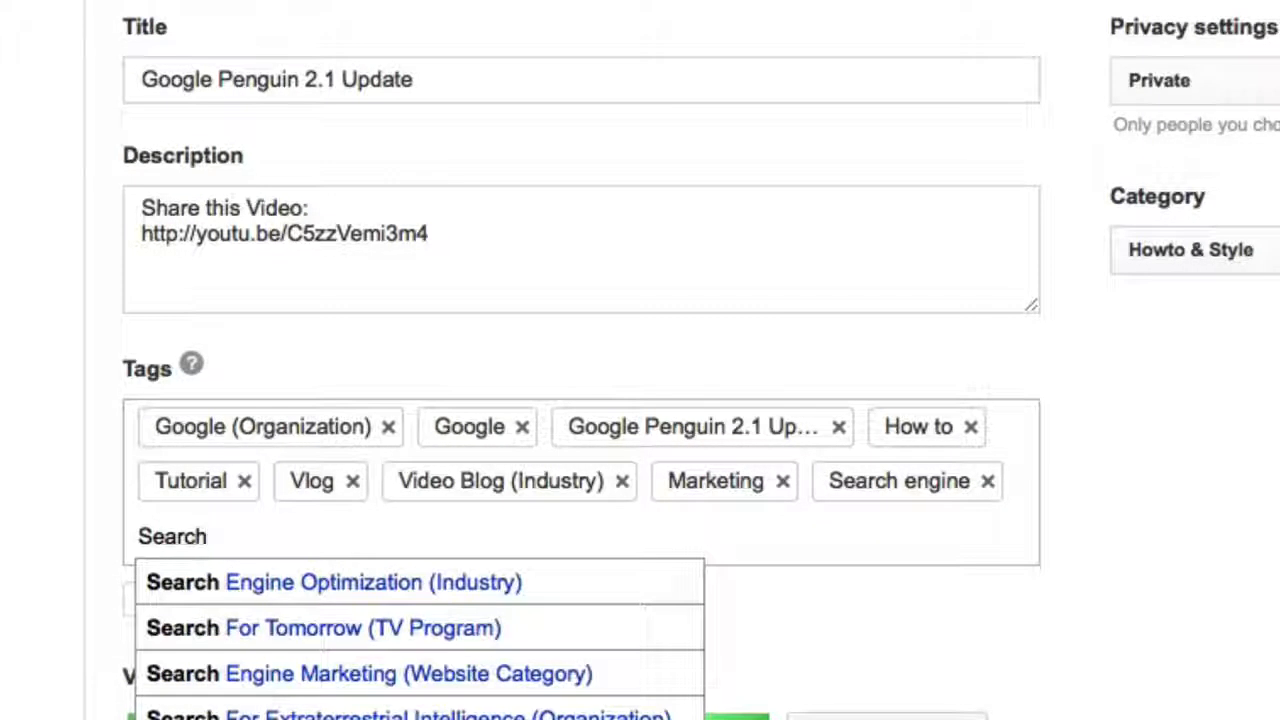
{"action": "left_click", "coordinate": [332, 582]}
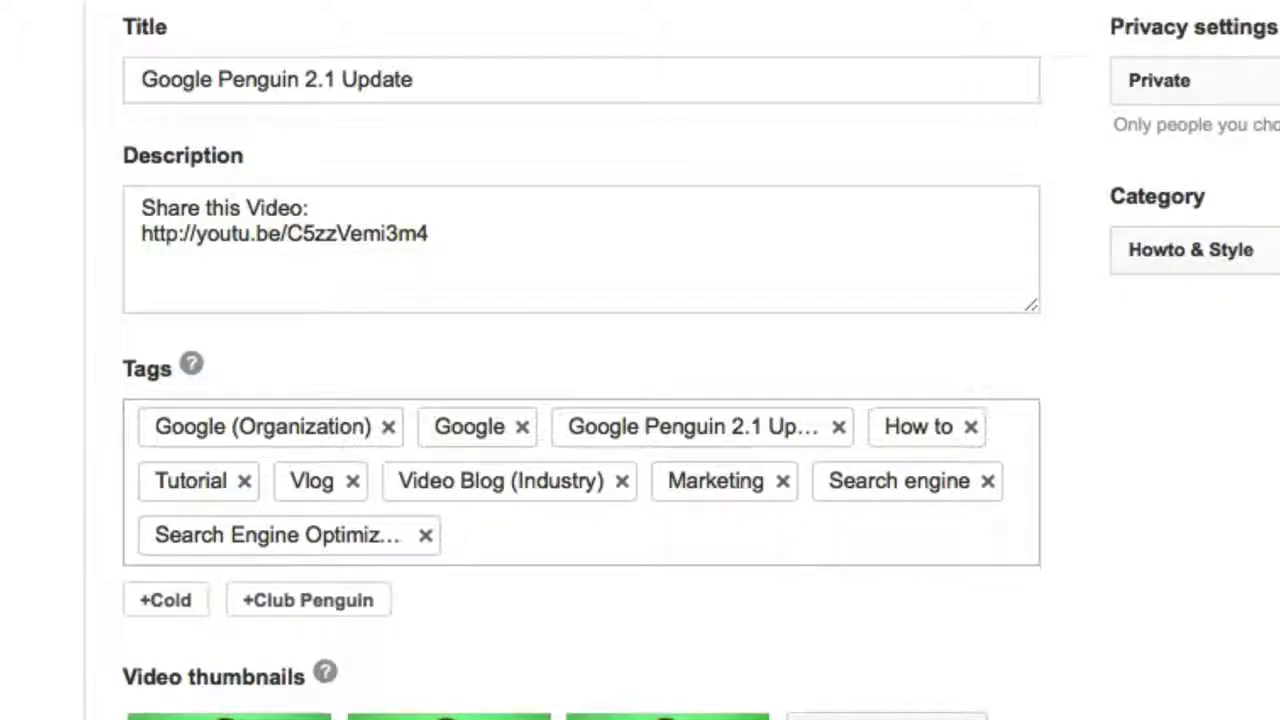
{"action": "scroll", "scroll_direction": "down", "scroll_amount": 3}
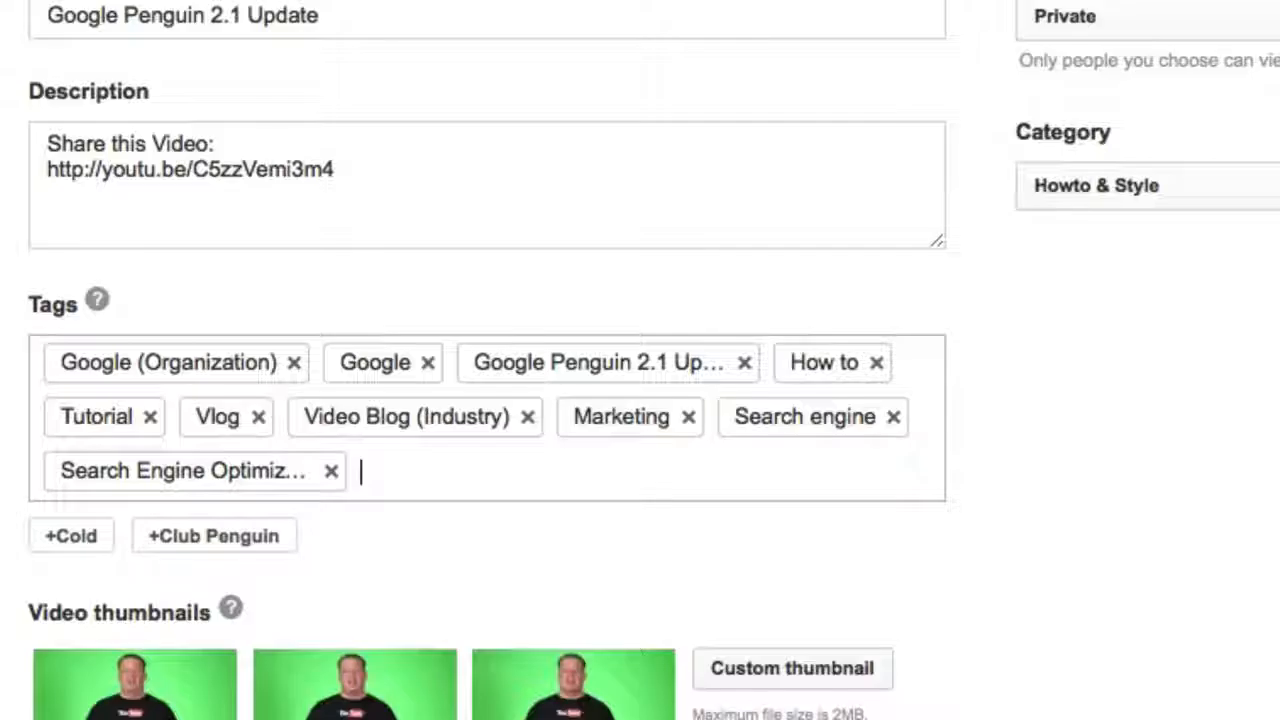